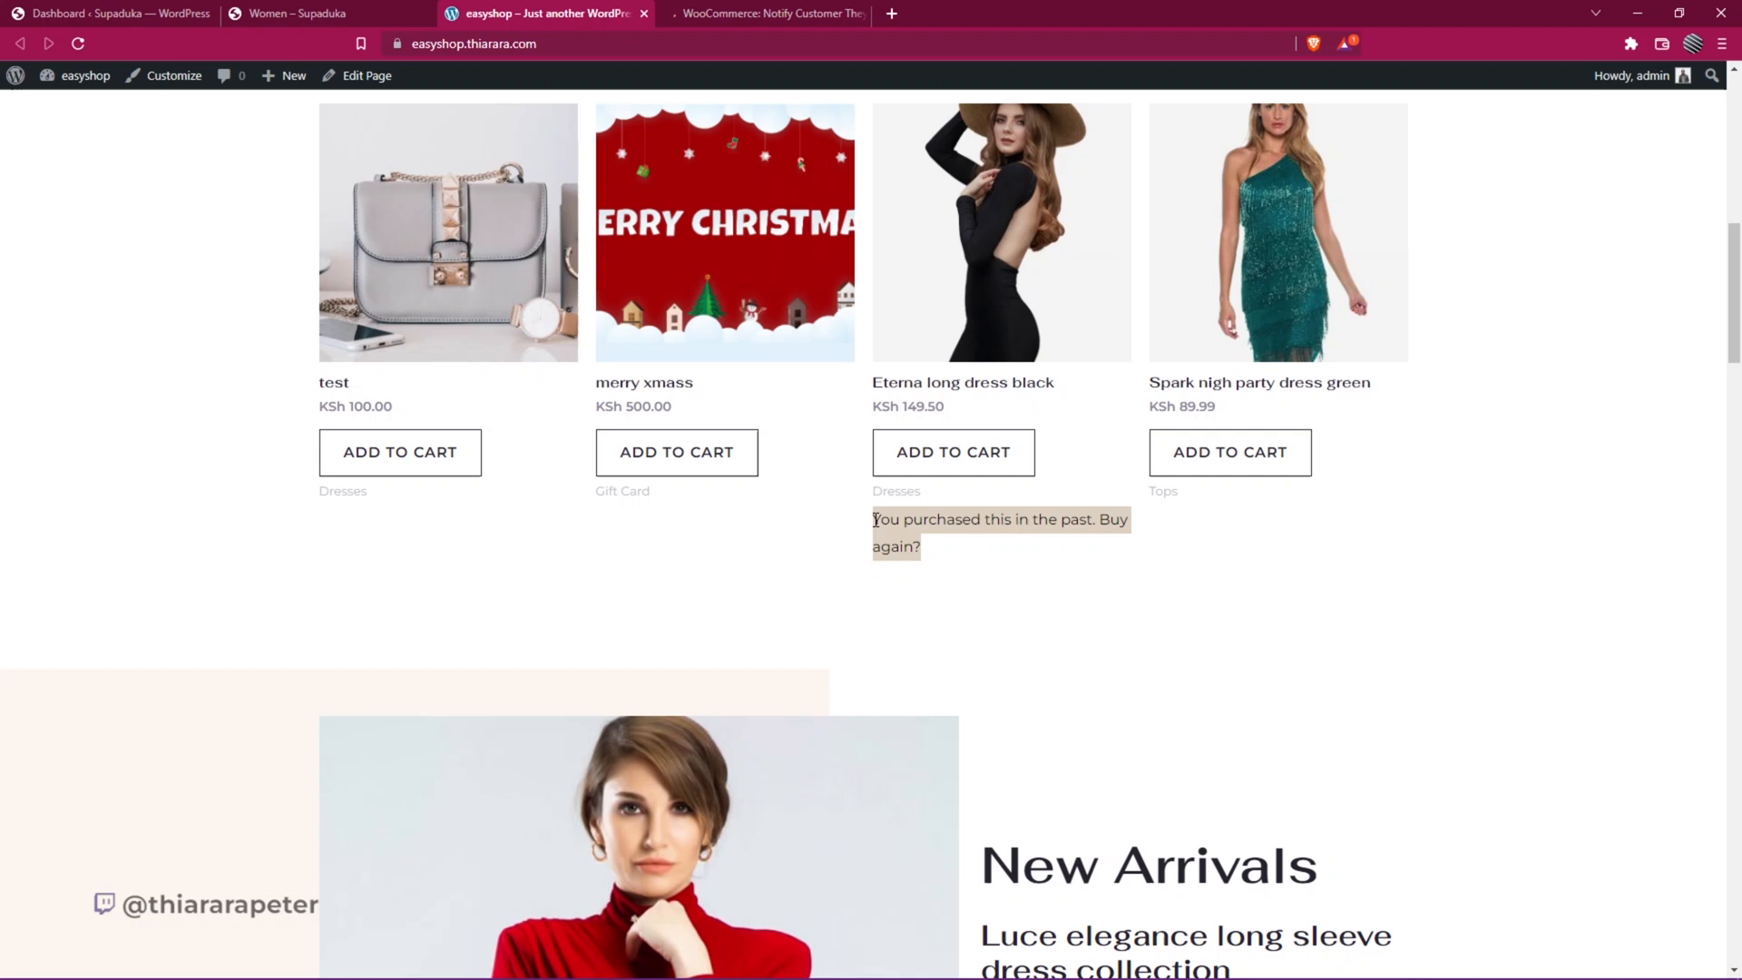
- Browse the New Arrivals product grid noting which products carry the buy-again notice, then return to the dashboard
left_click(873, 577)
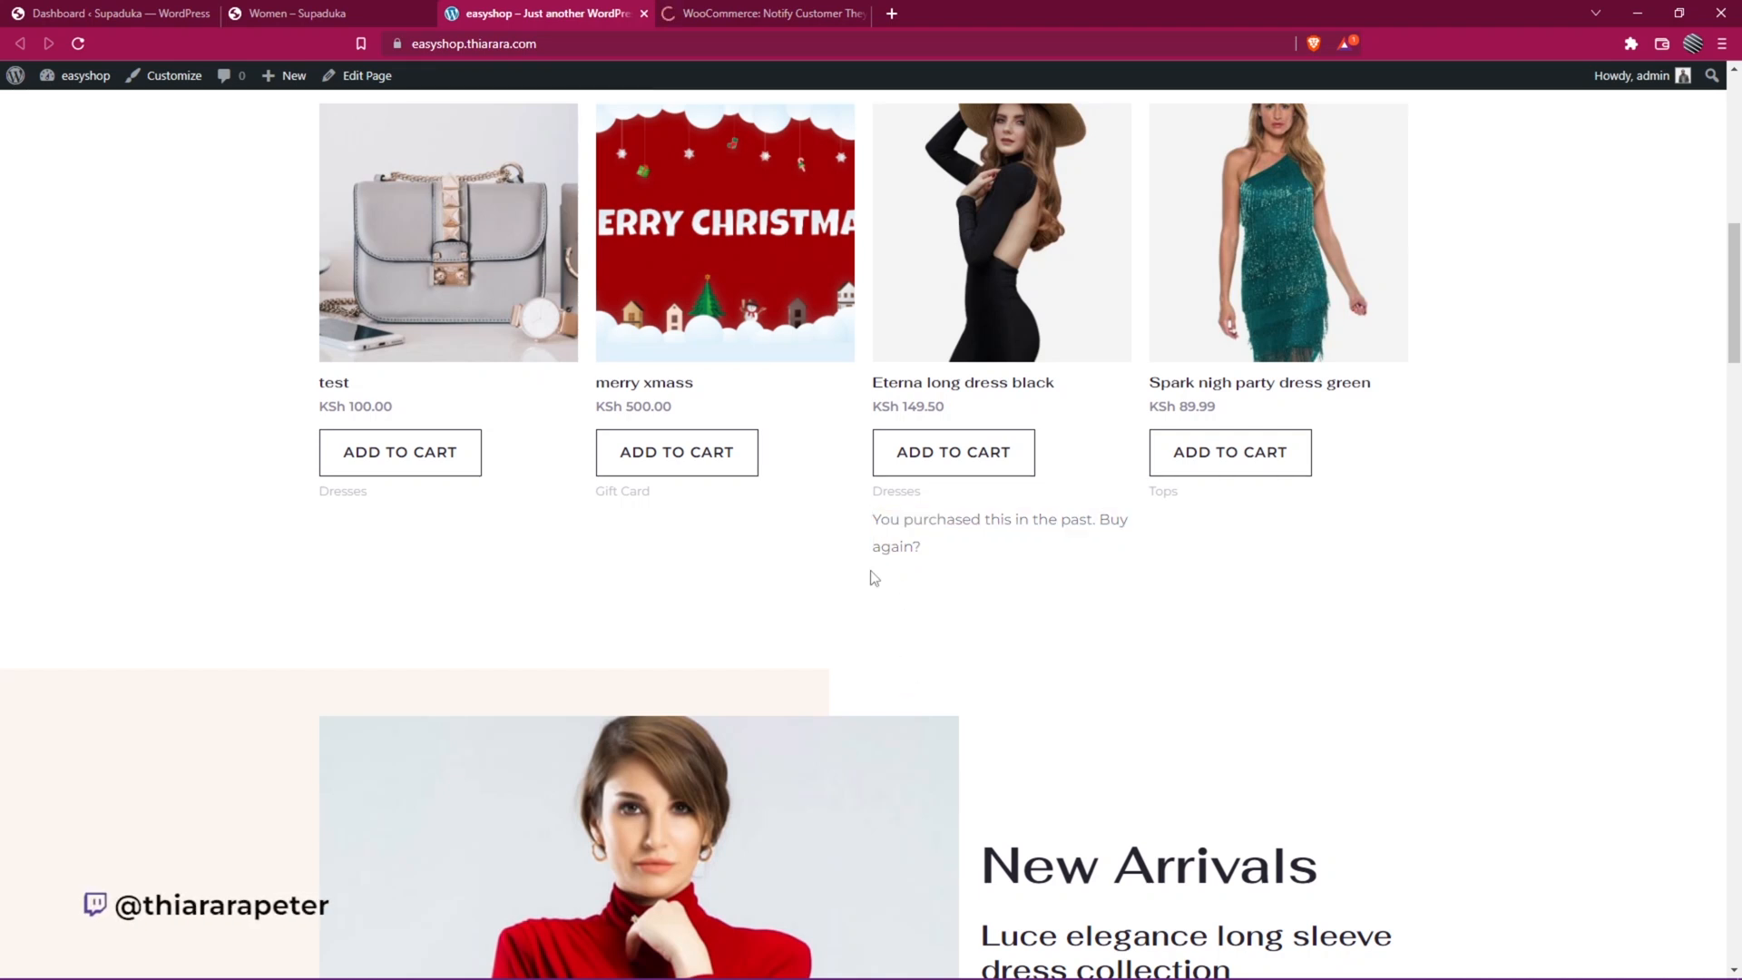
left_click_drag(873, 519, 922, 546)
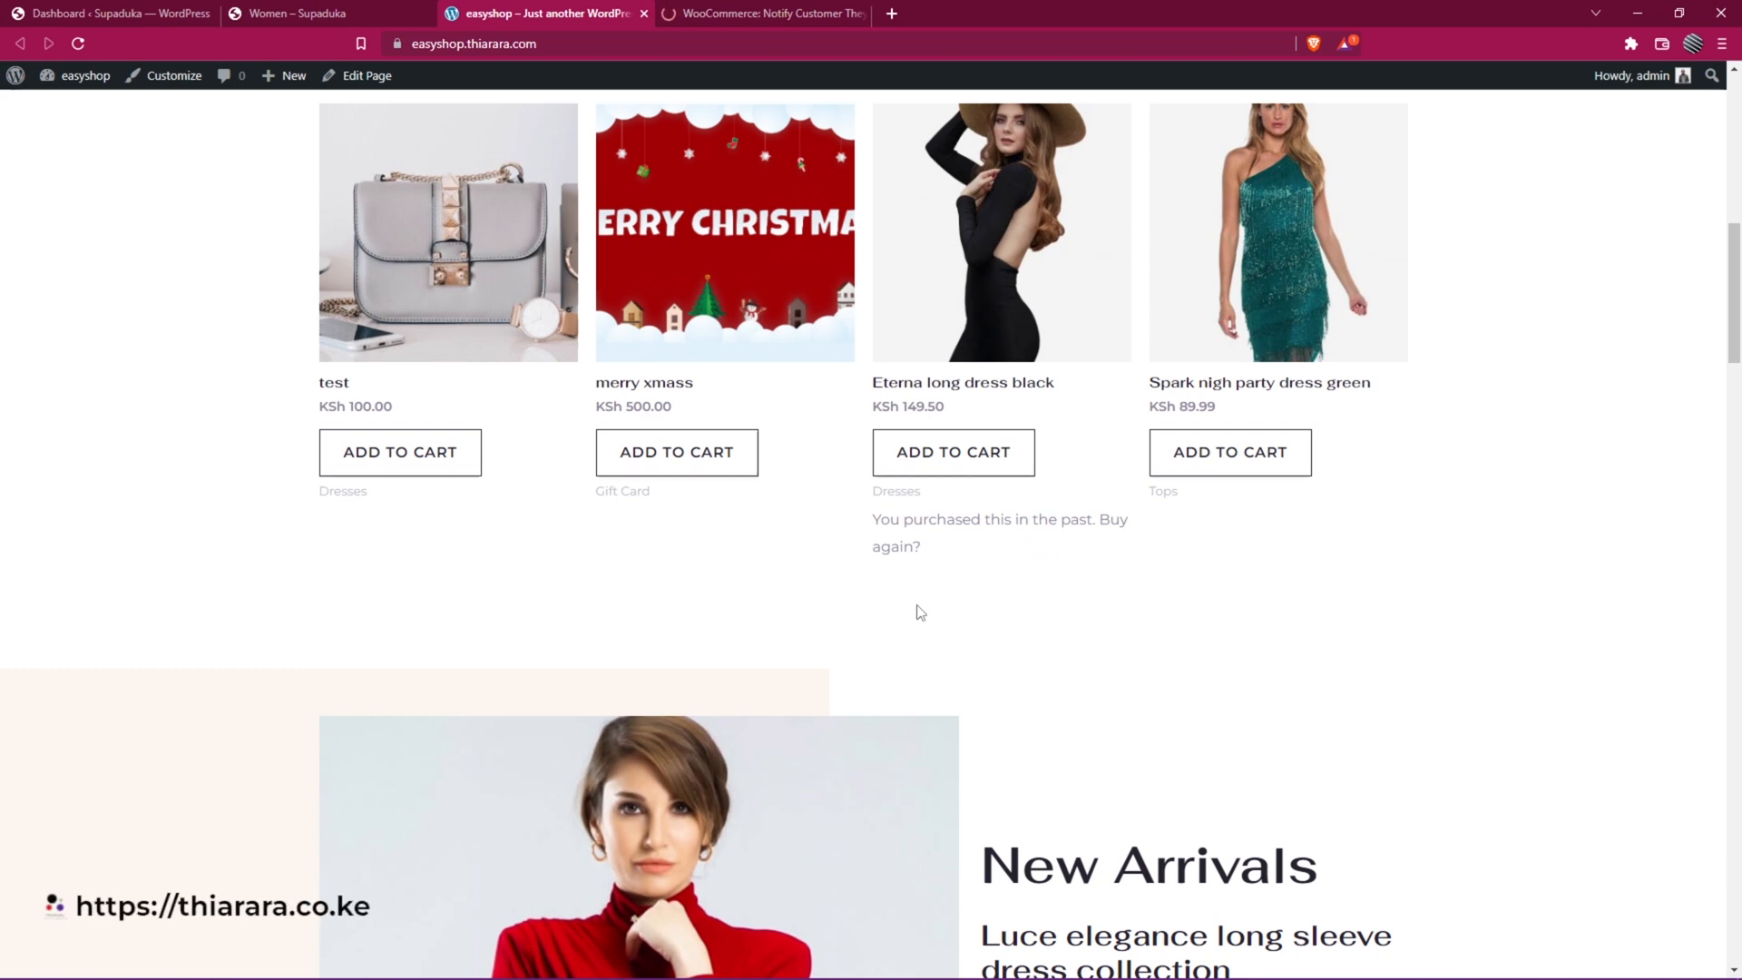
mouse_move(958, 566)
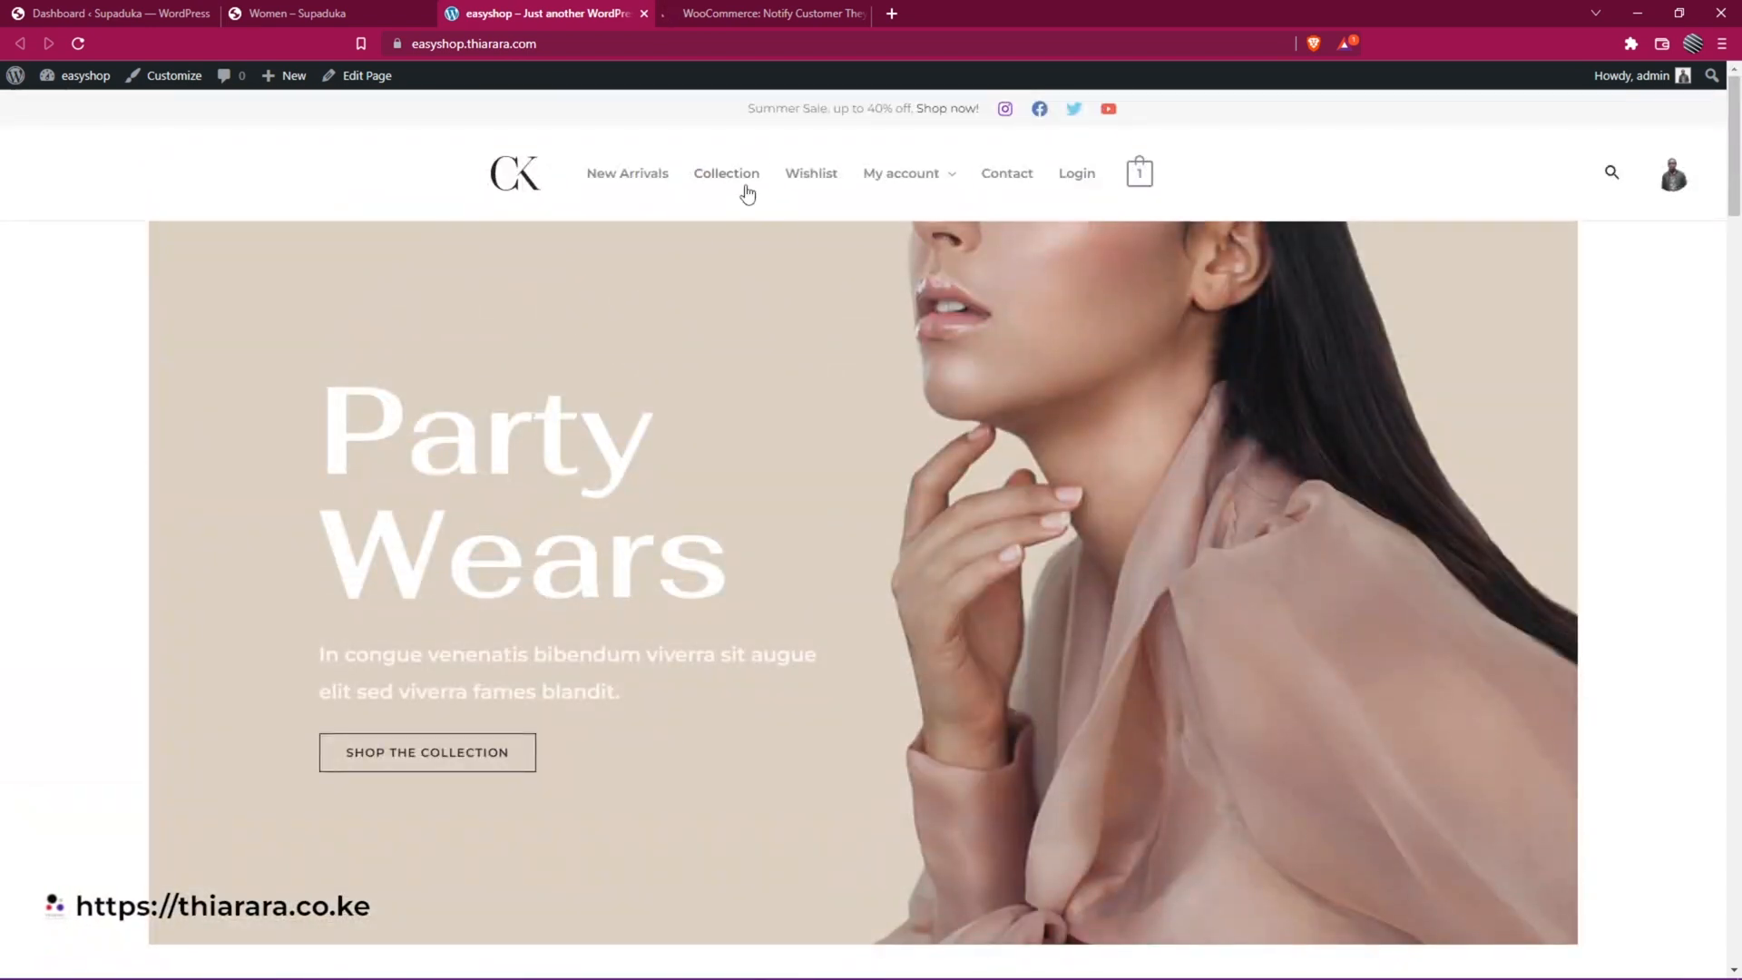
left_click(626, 174)
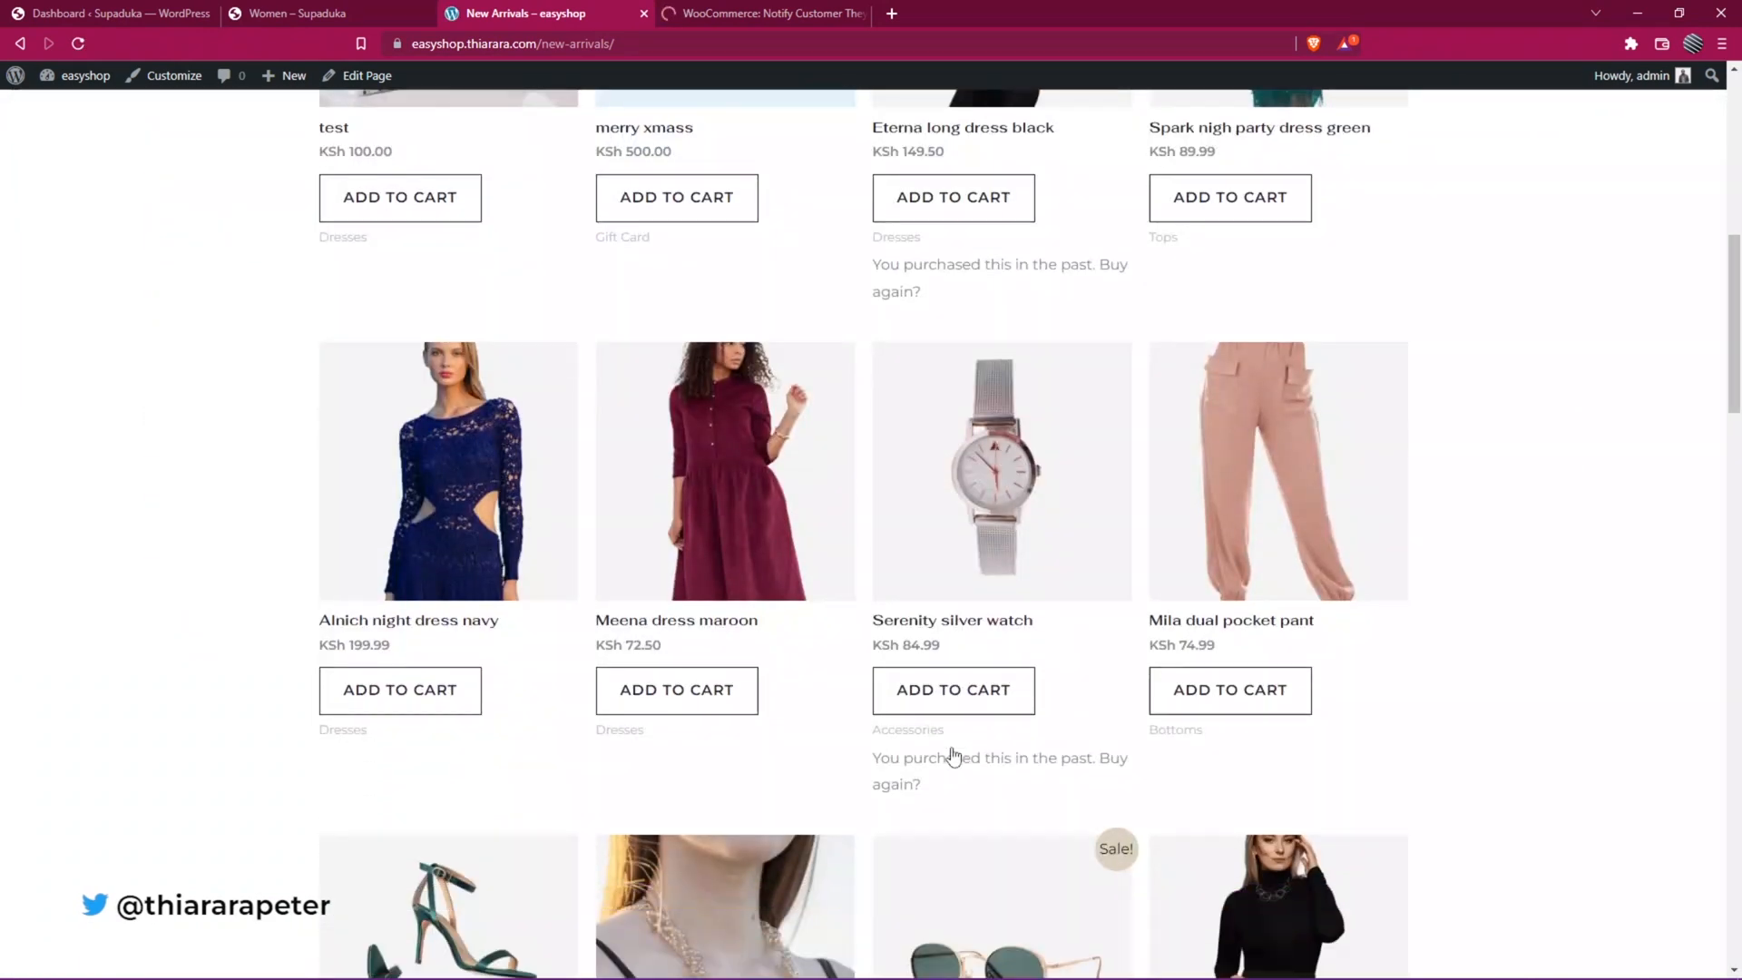
scroll("down", 3)
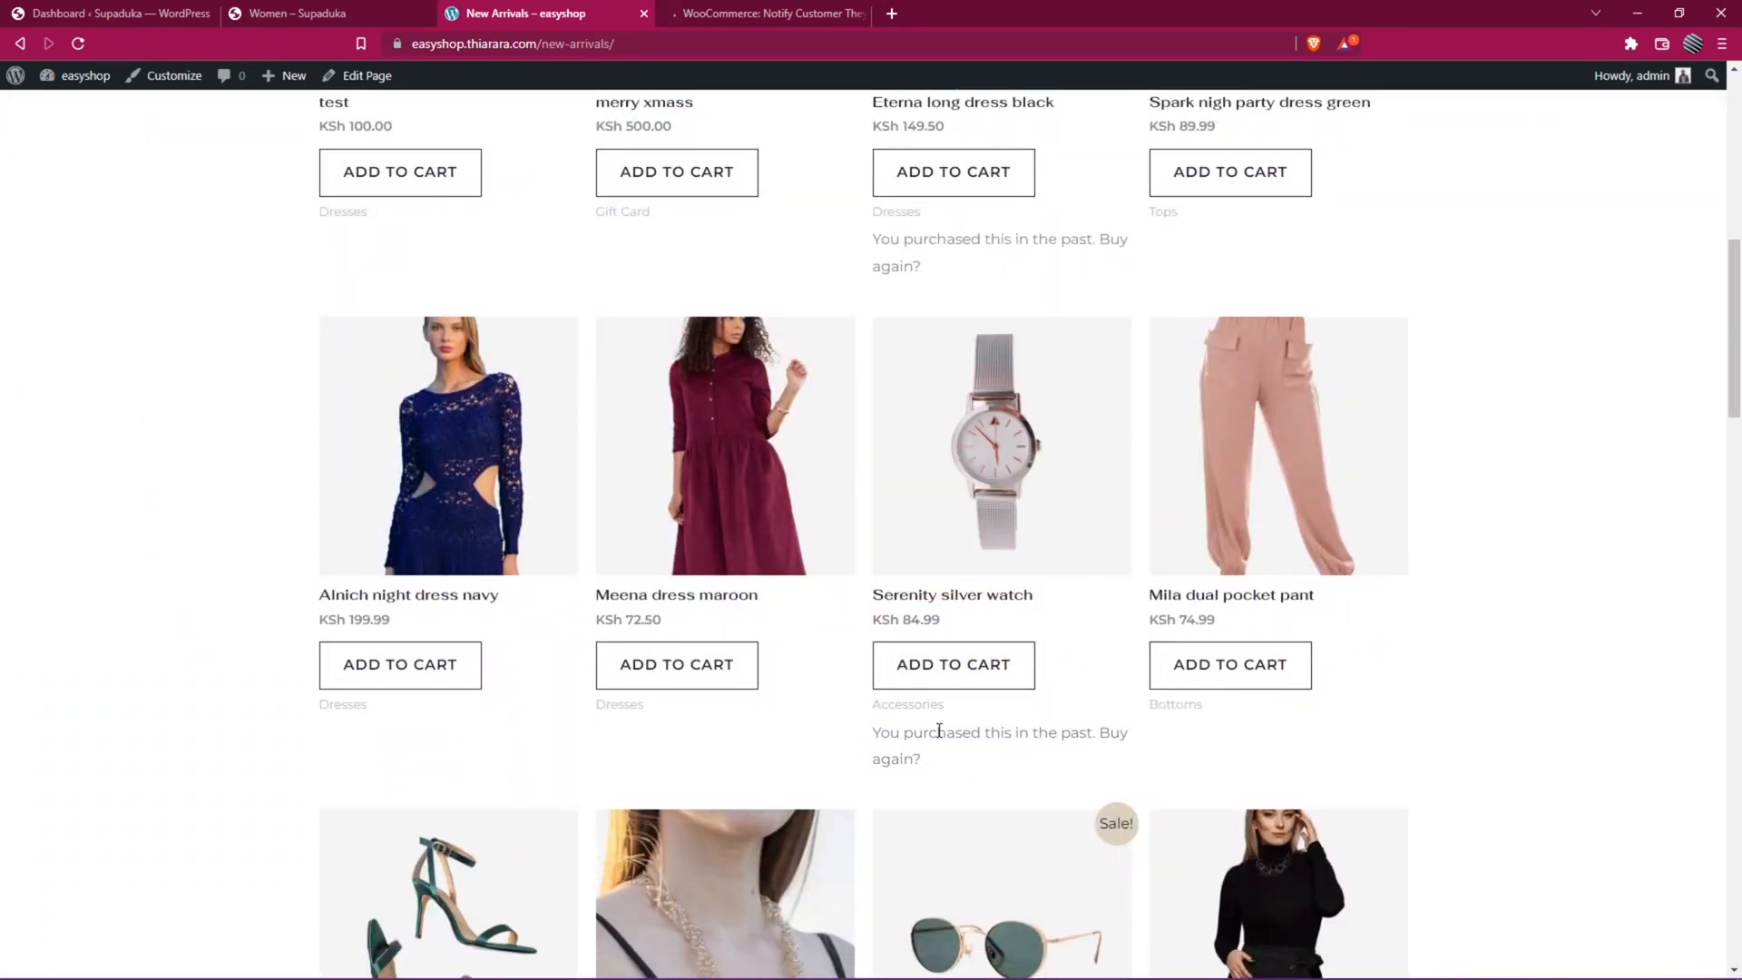
scroll("down", 3)
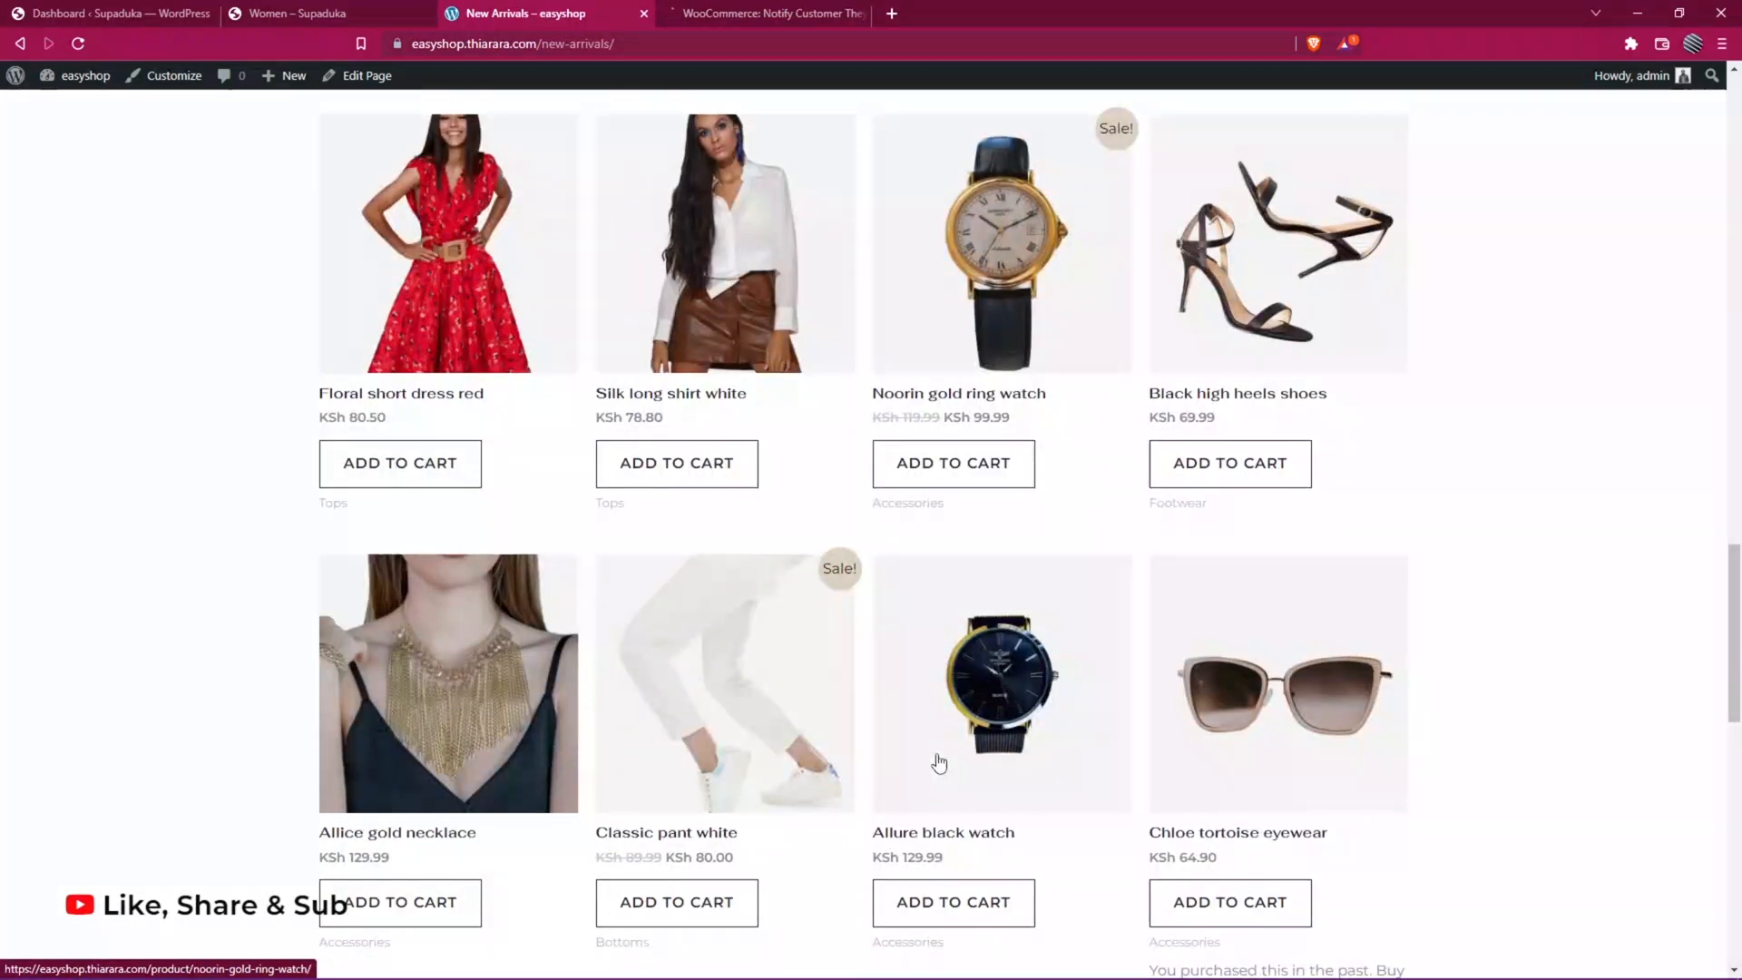
scroll("down", 3)
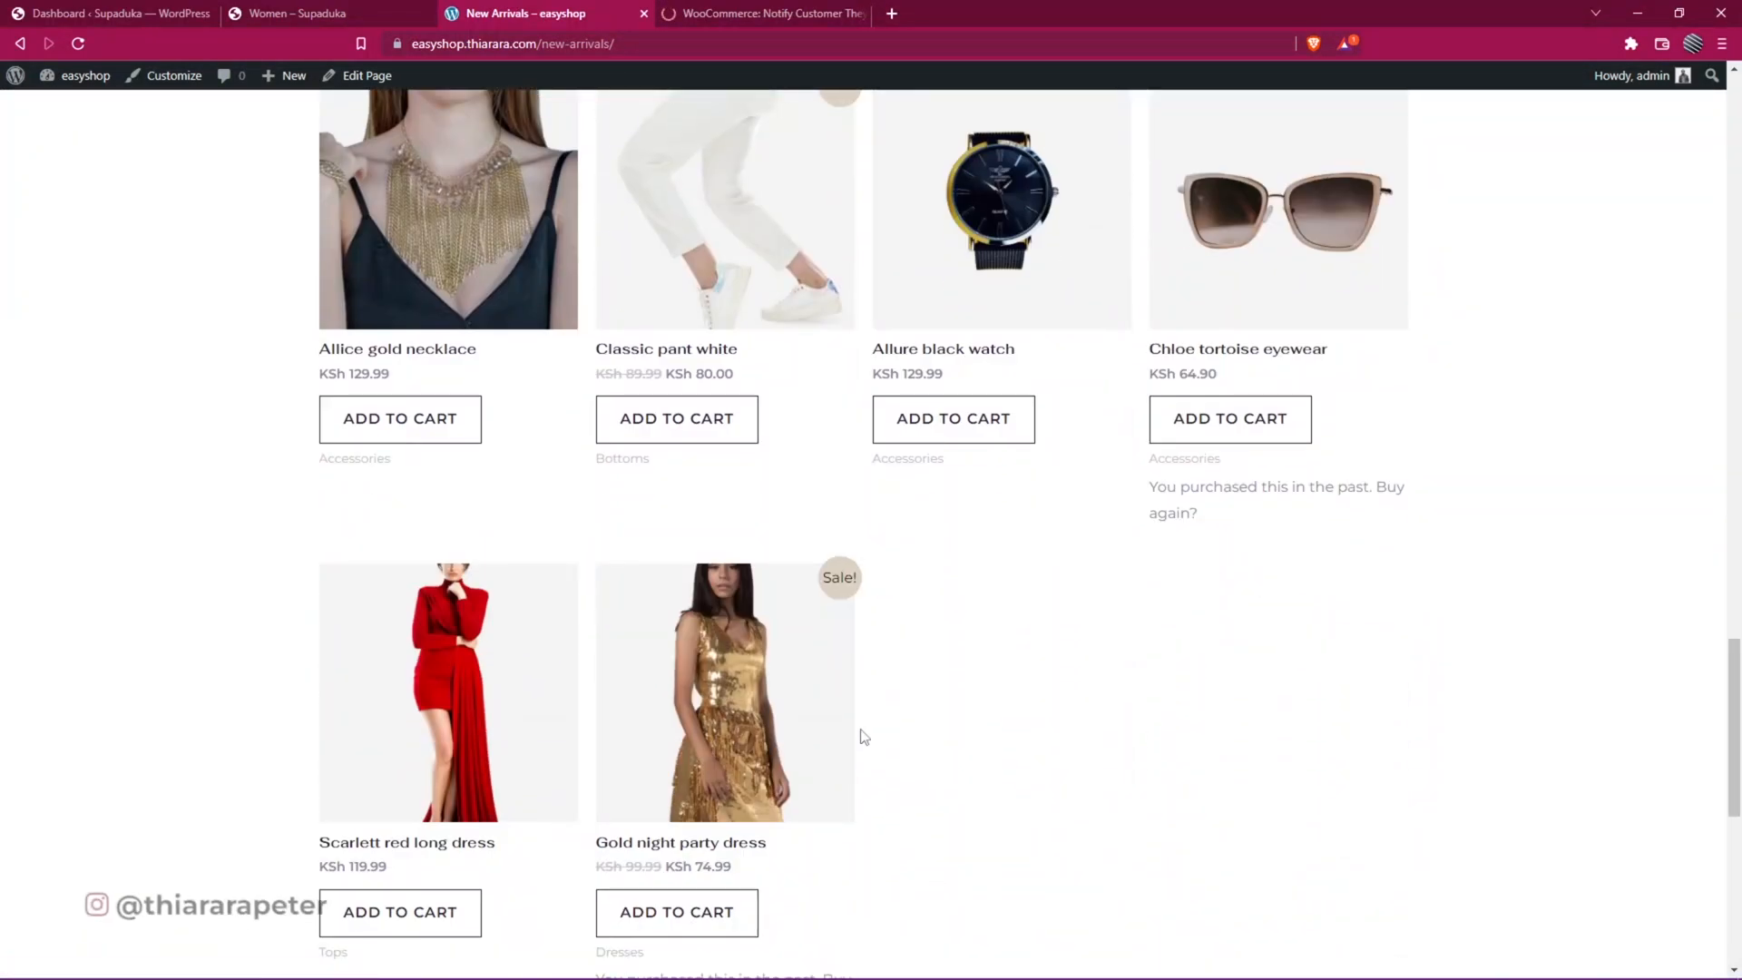
scroll("down", 3)
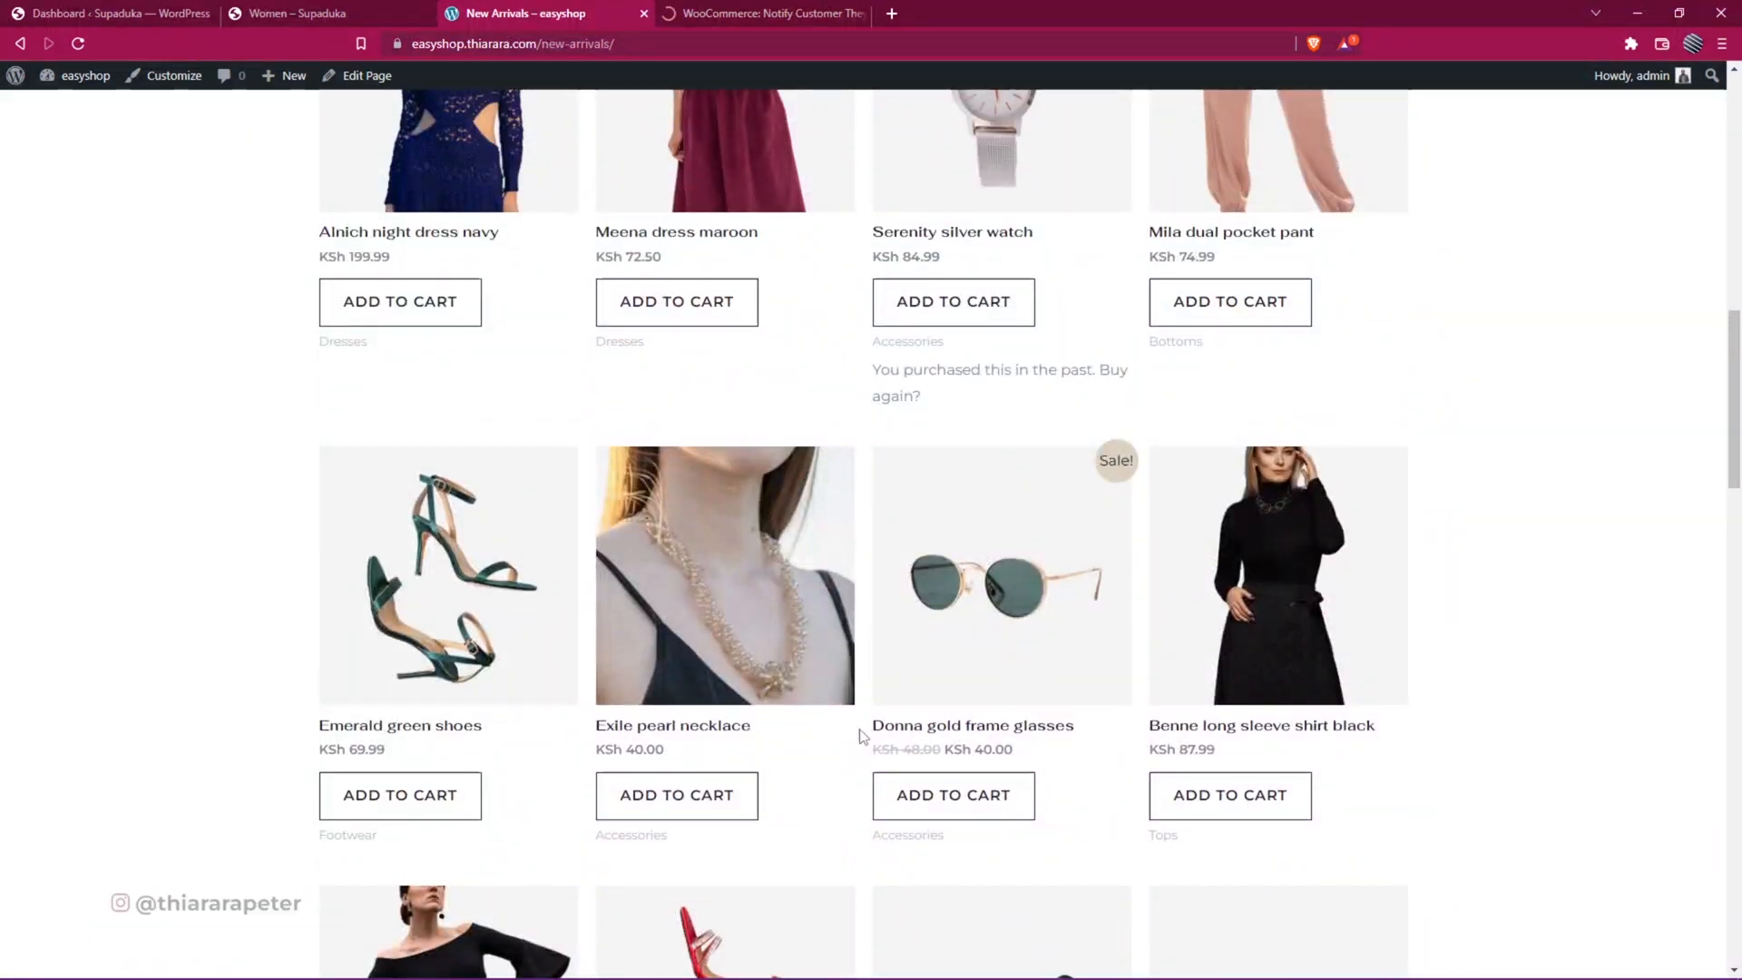
mouse_move(987, 513)
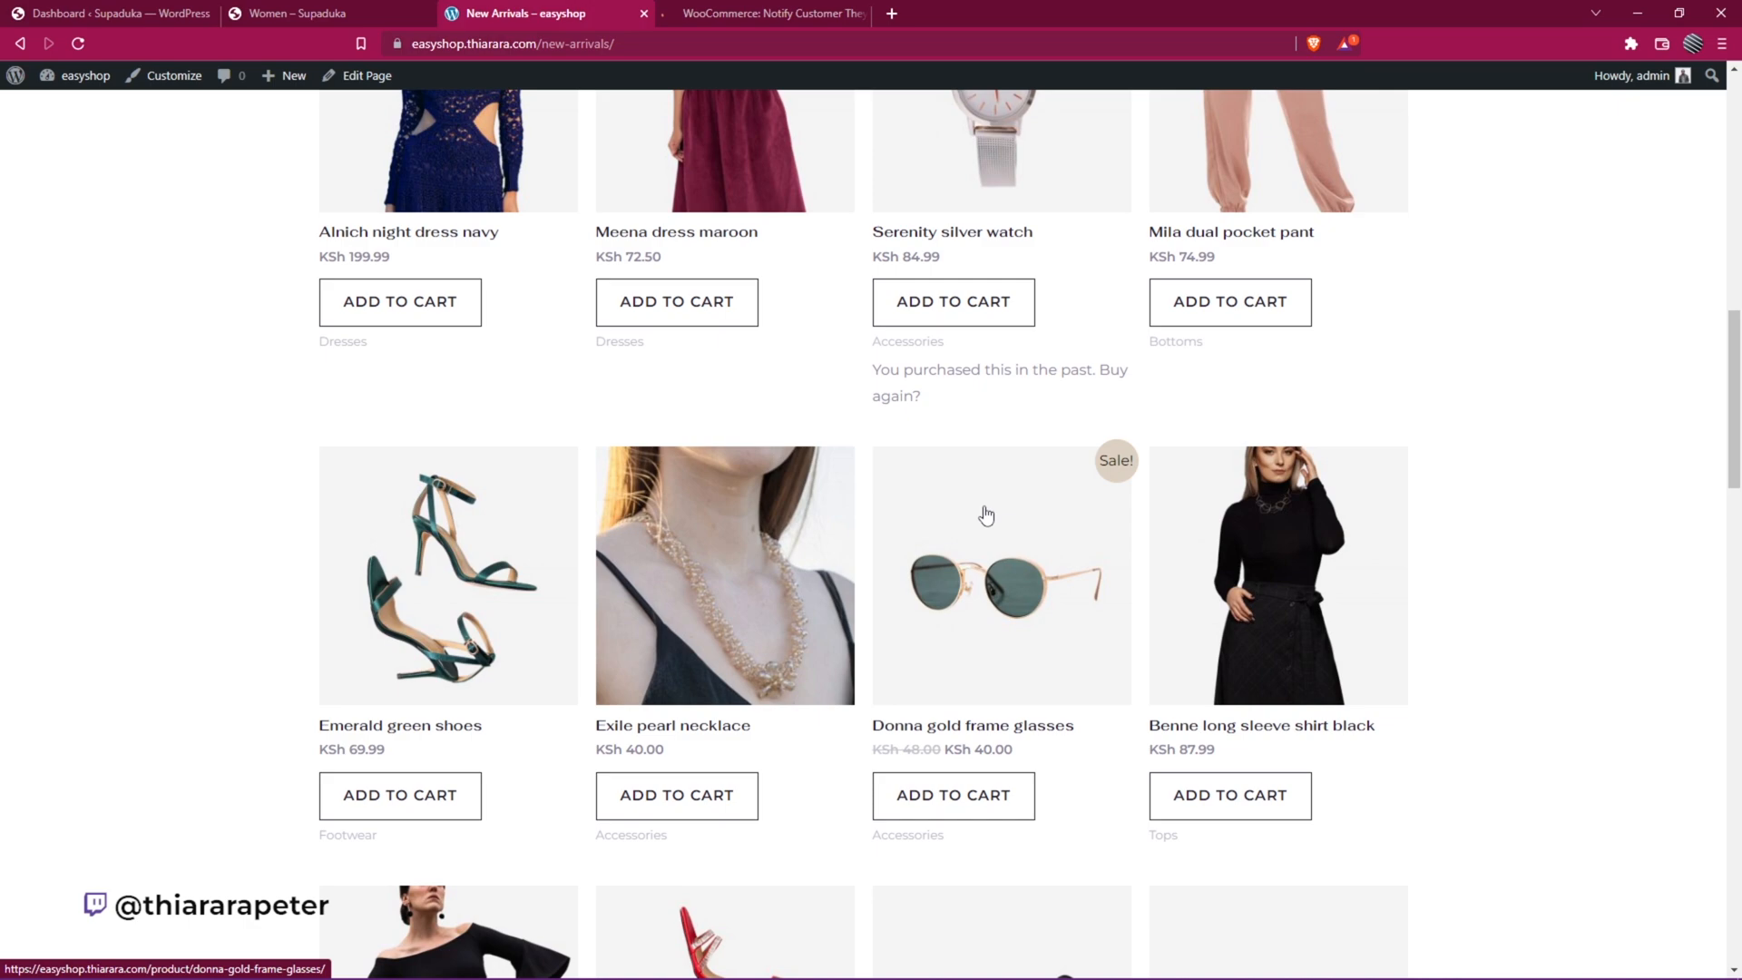
left_click(100, 13)
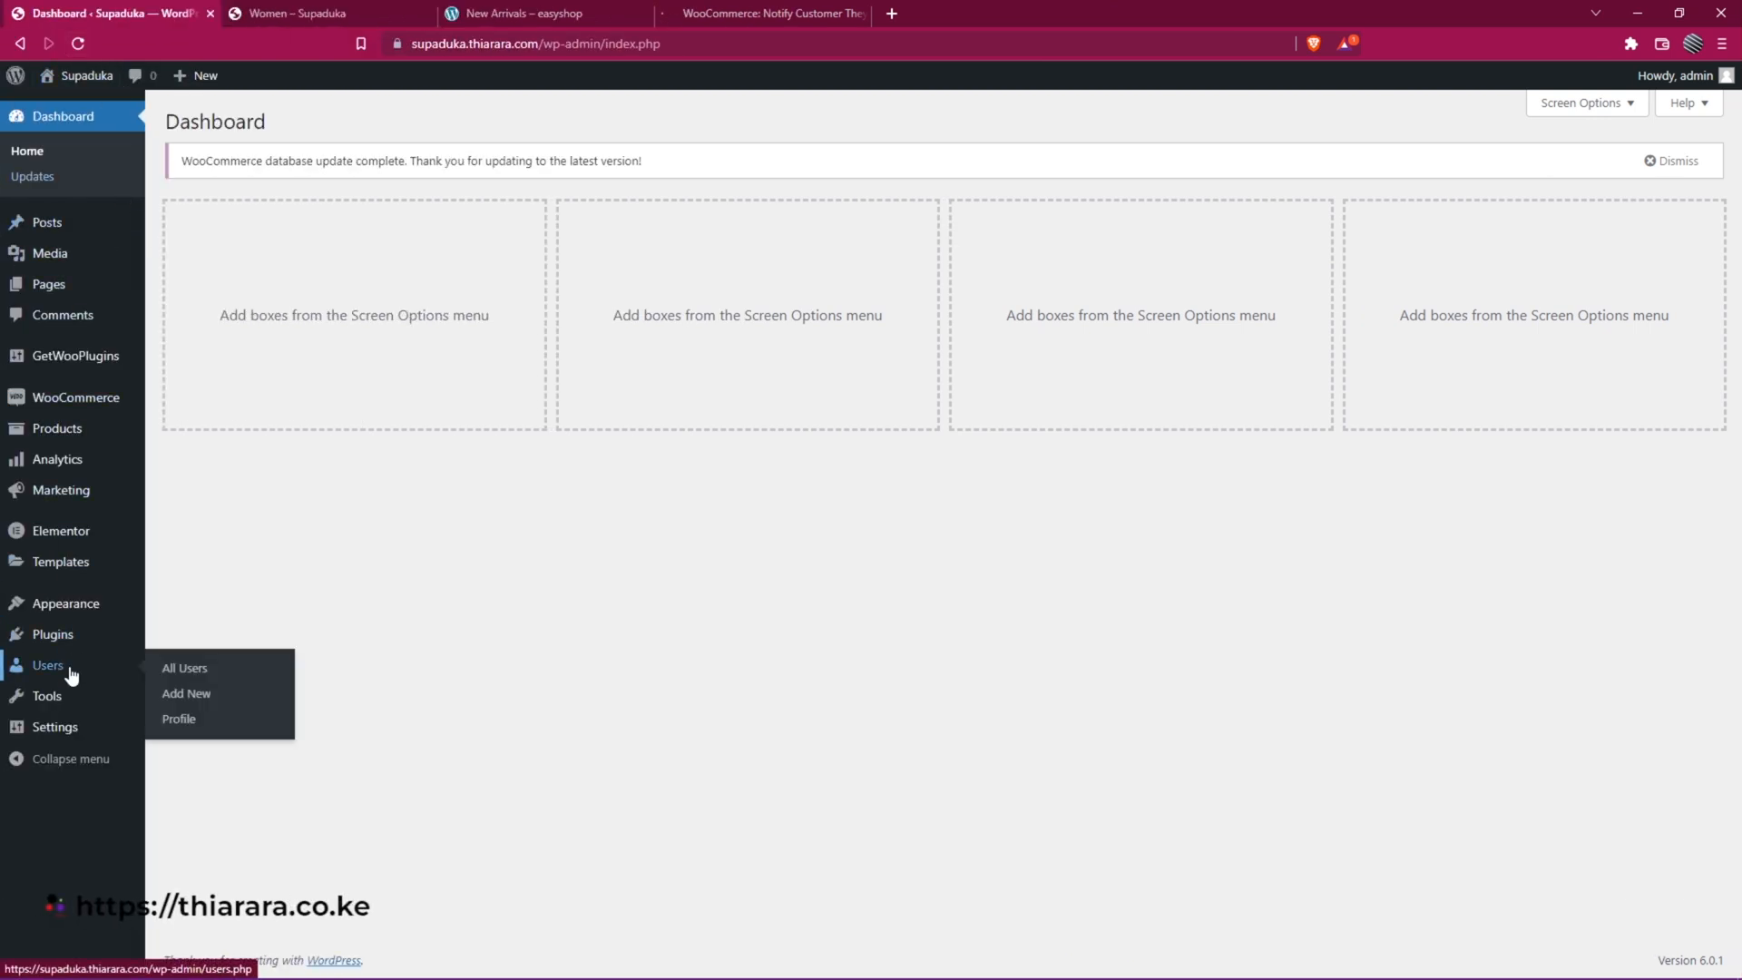
mouse_move(53, 633)
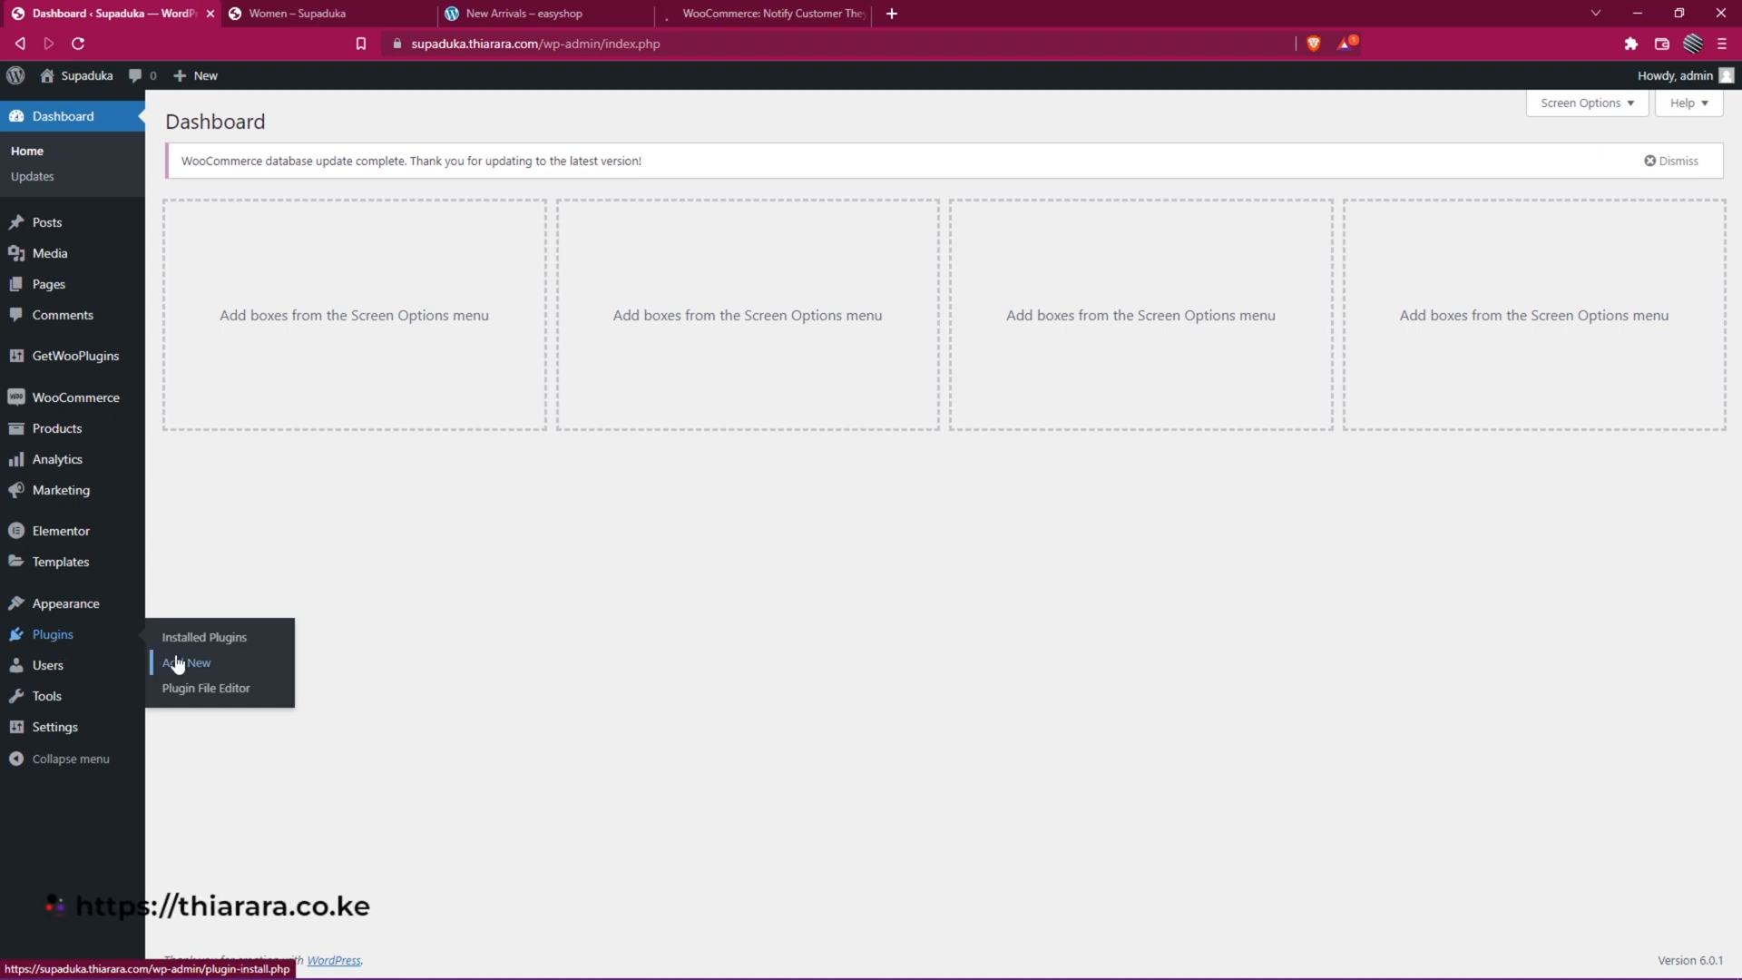
- Search the Add Plugins page for 'sni' to find the Code Snippets plugin
left_click(185, 662)
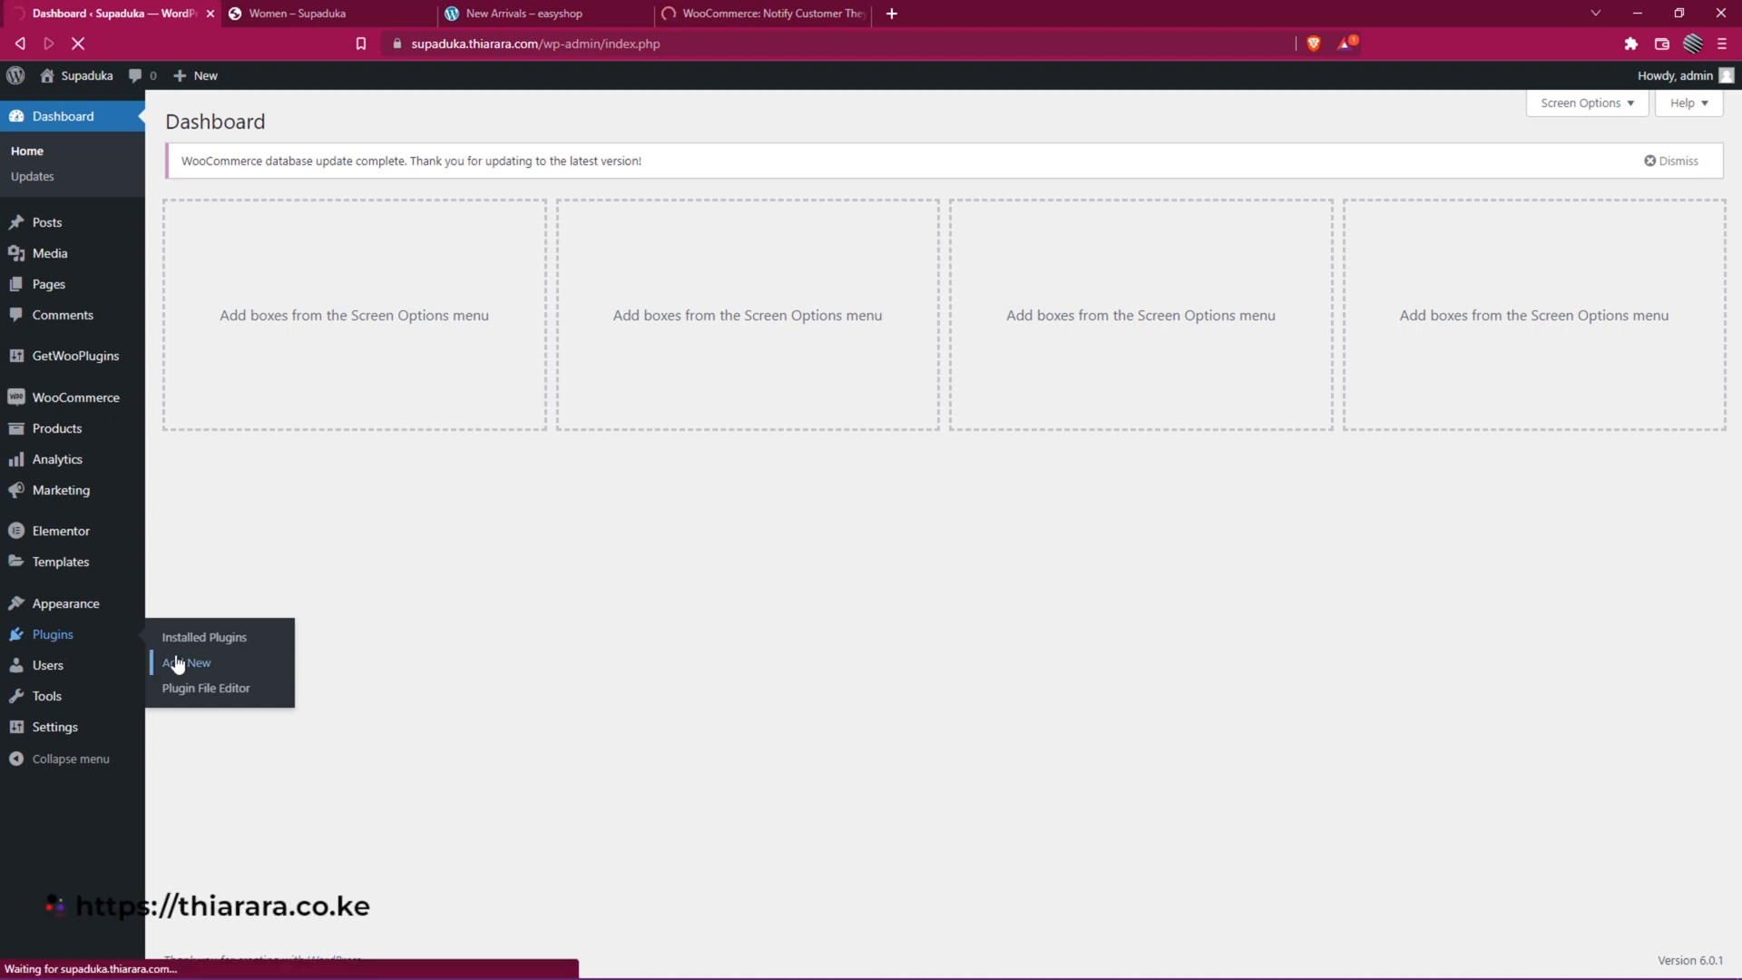
left_click(185, 662)
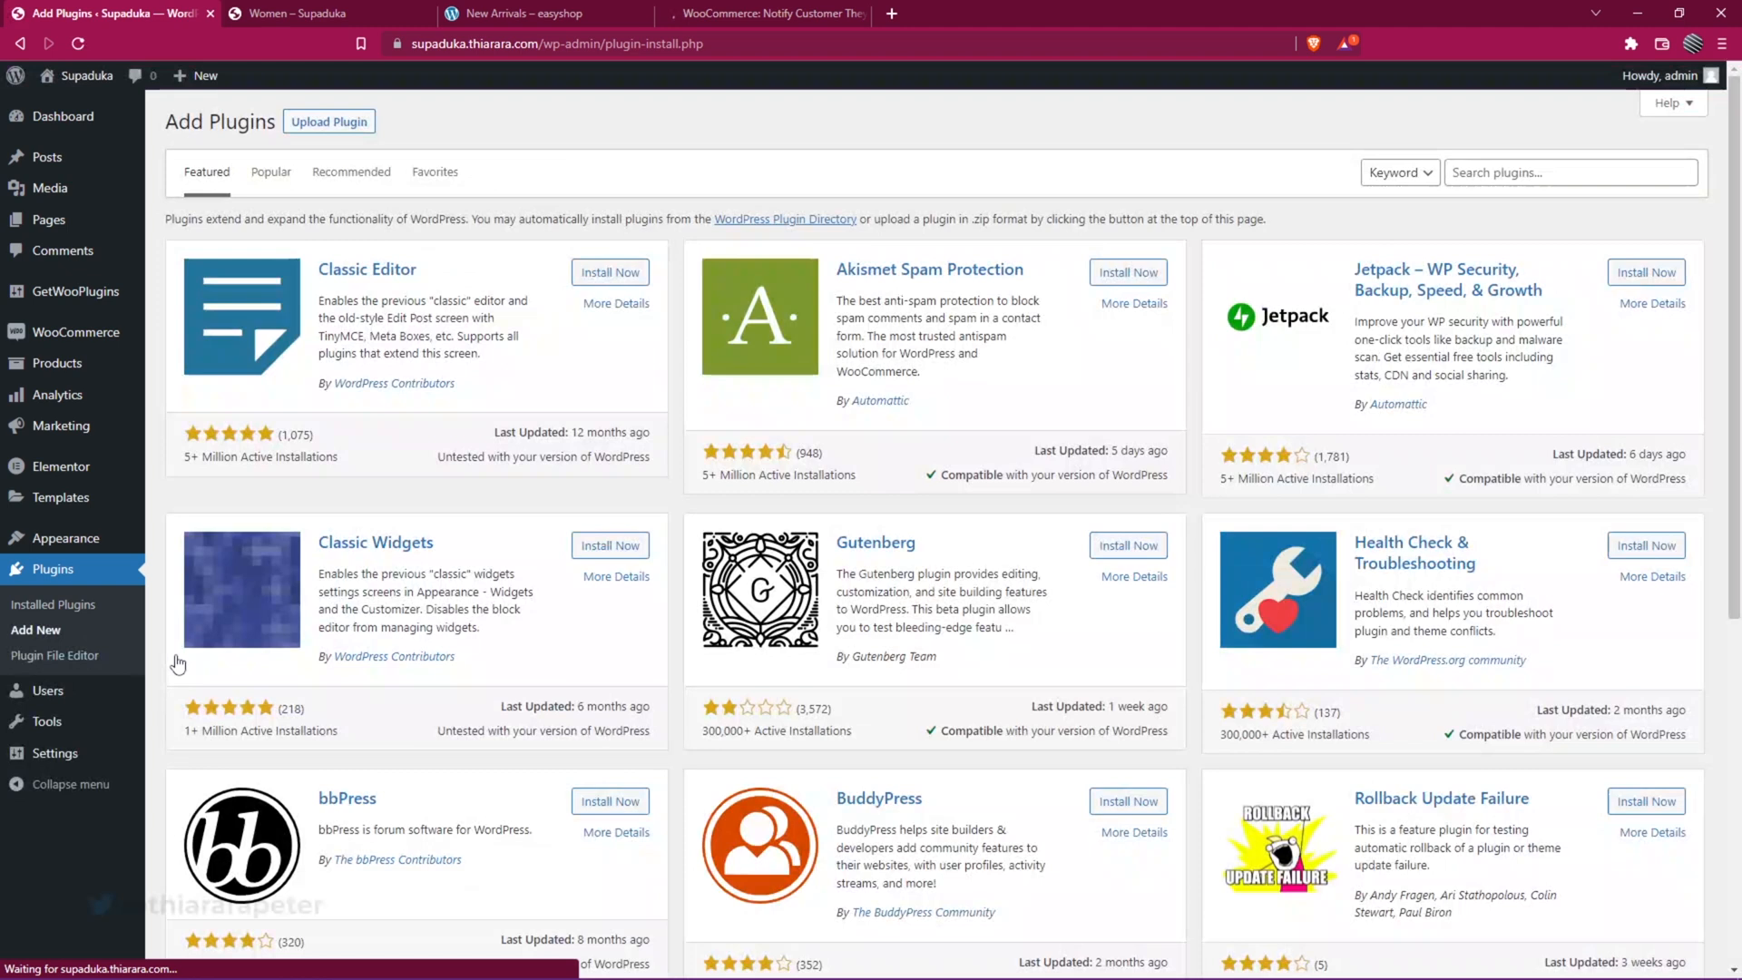
left_click(1569, 173)
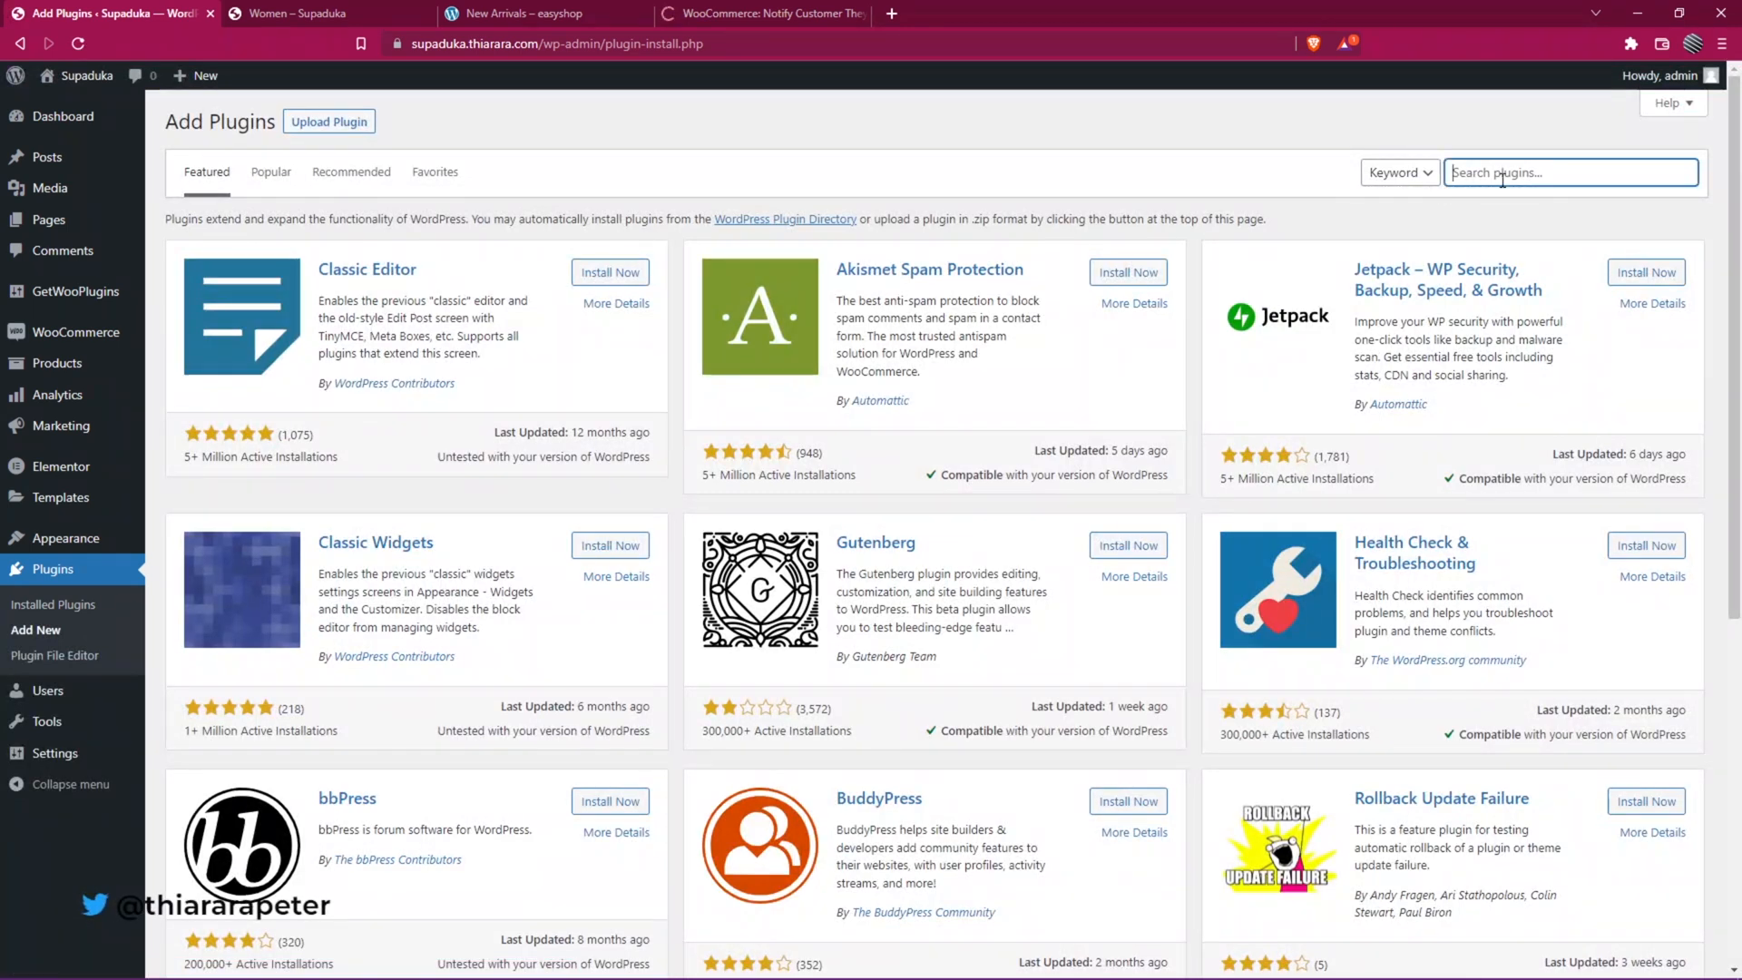
type("snippet")
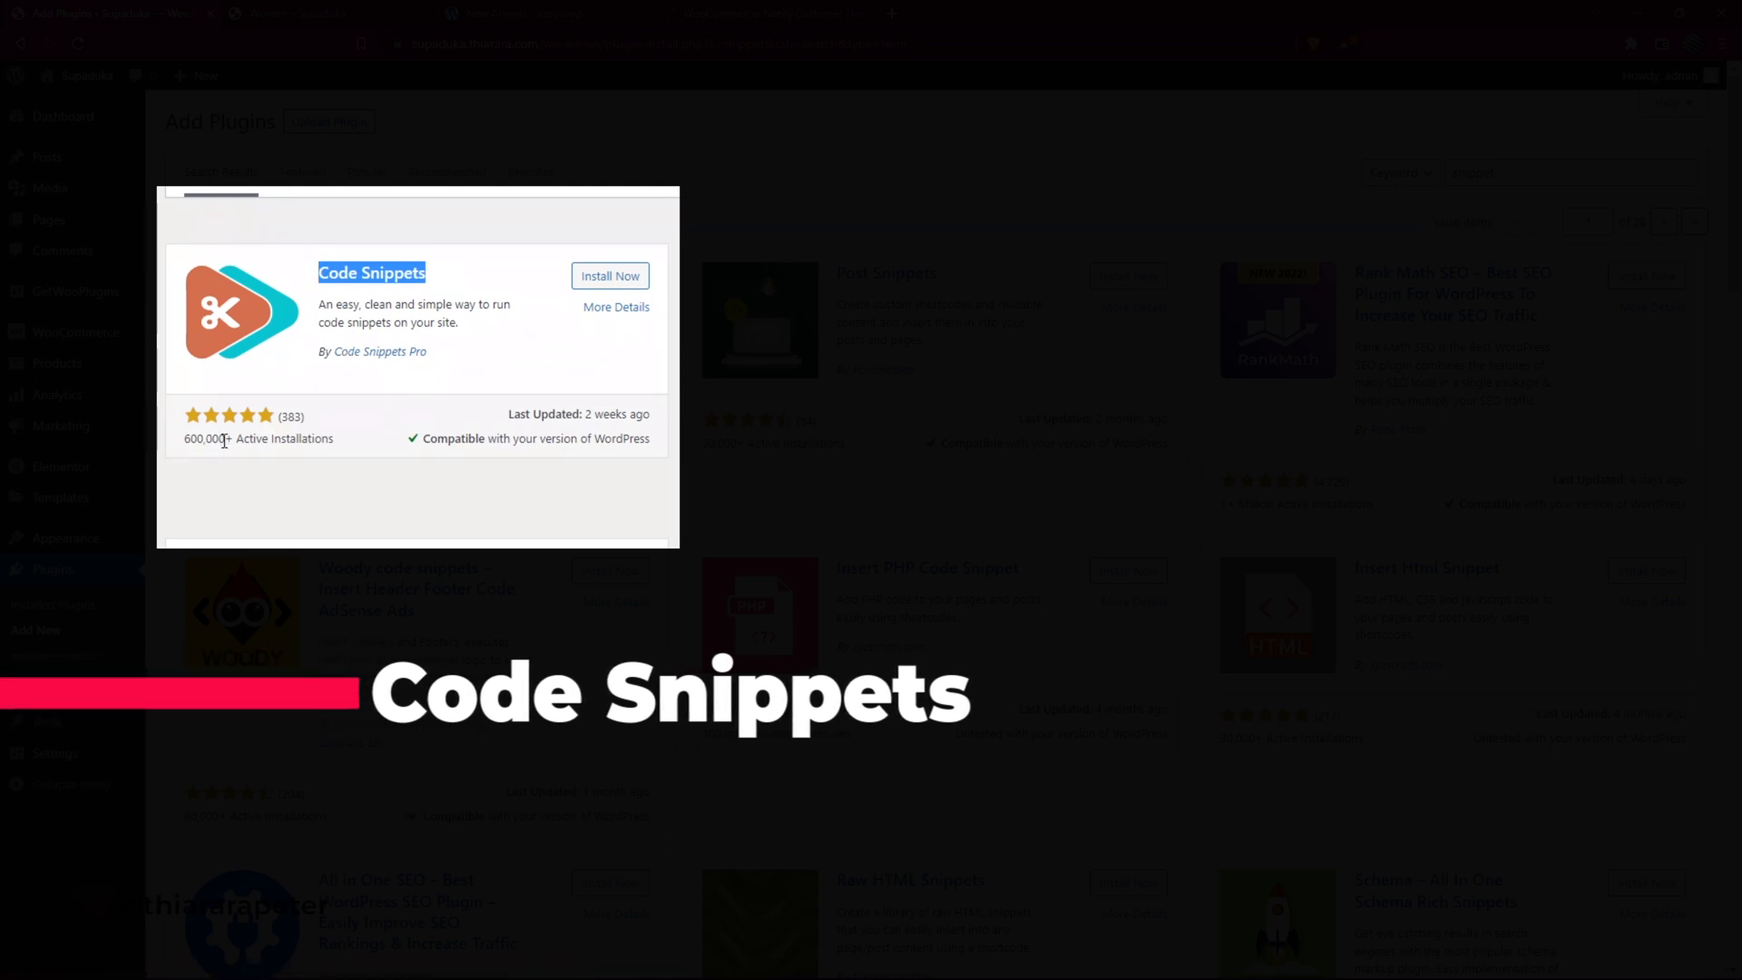
- Install and activate the Code Snippets plugin from the search results
left_click(610, 276)
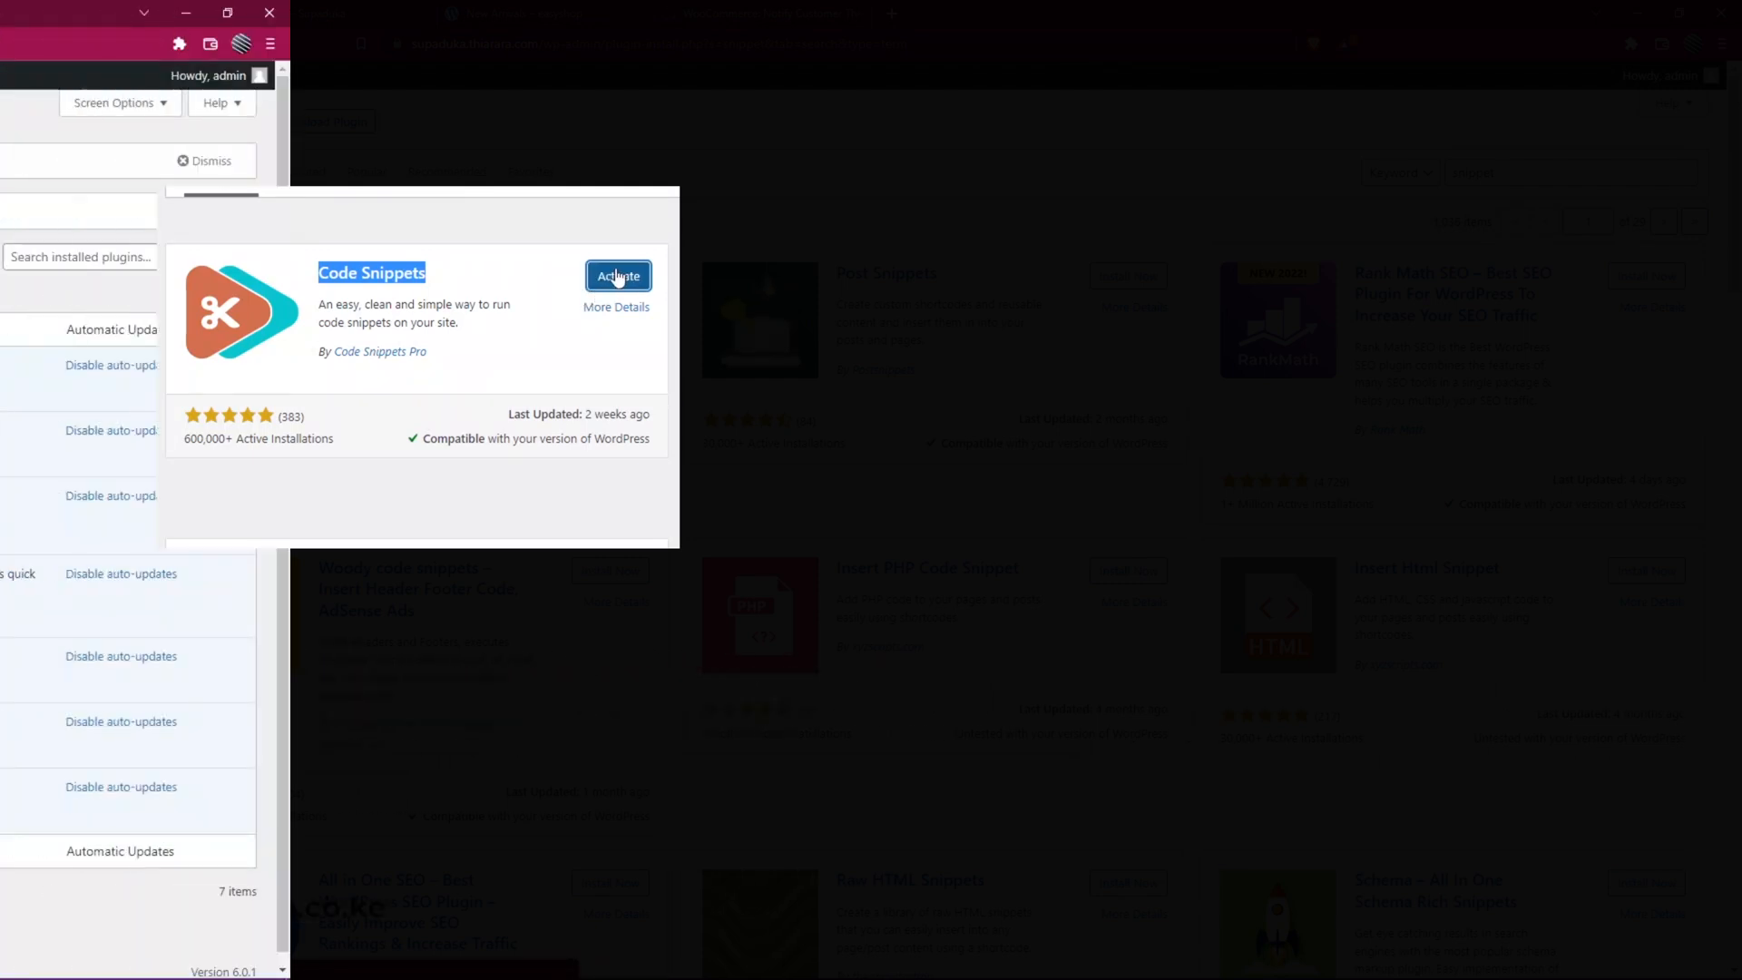
left_click(617, 276)
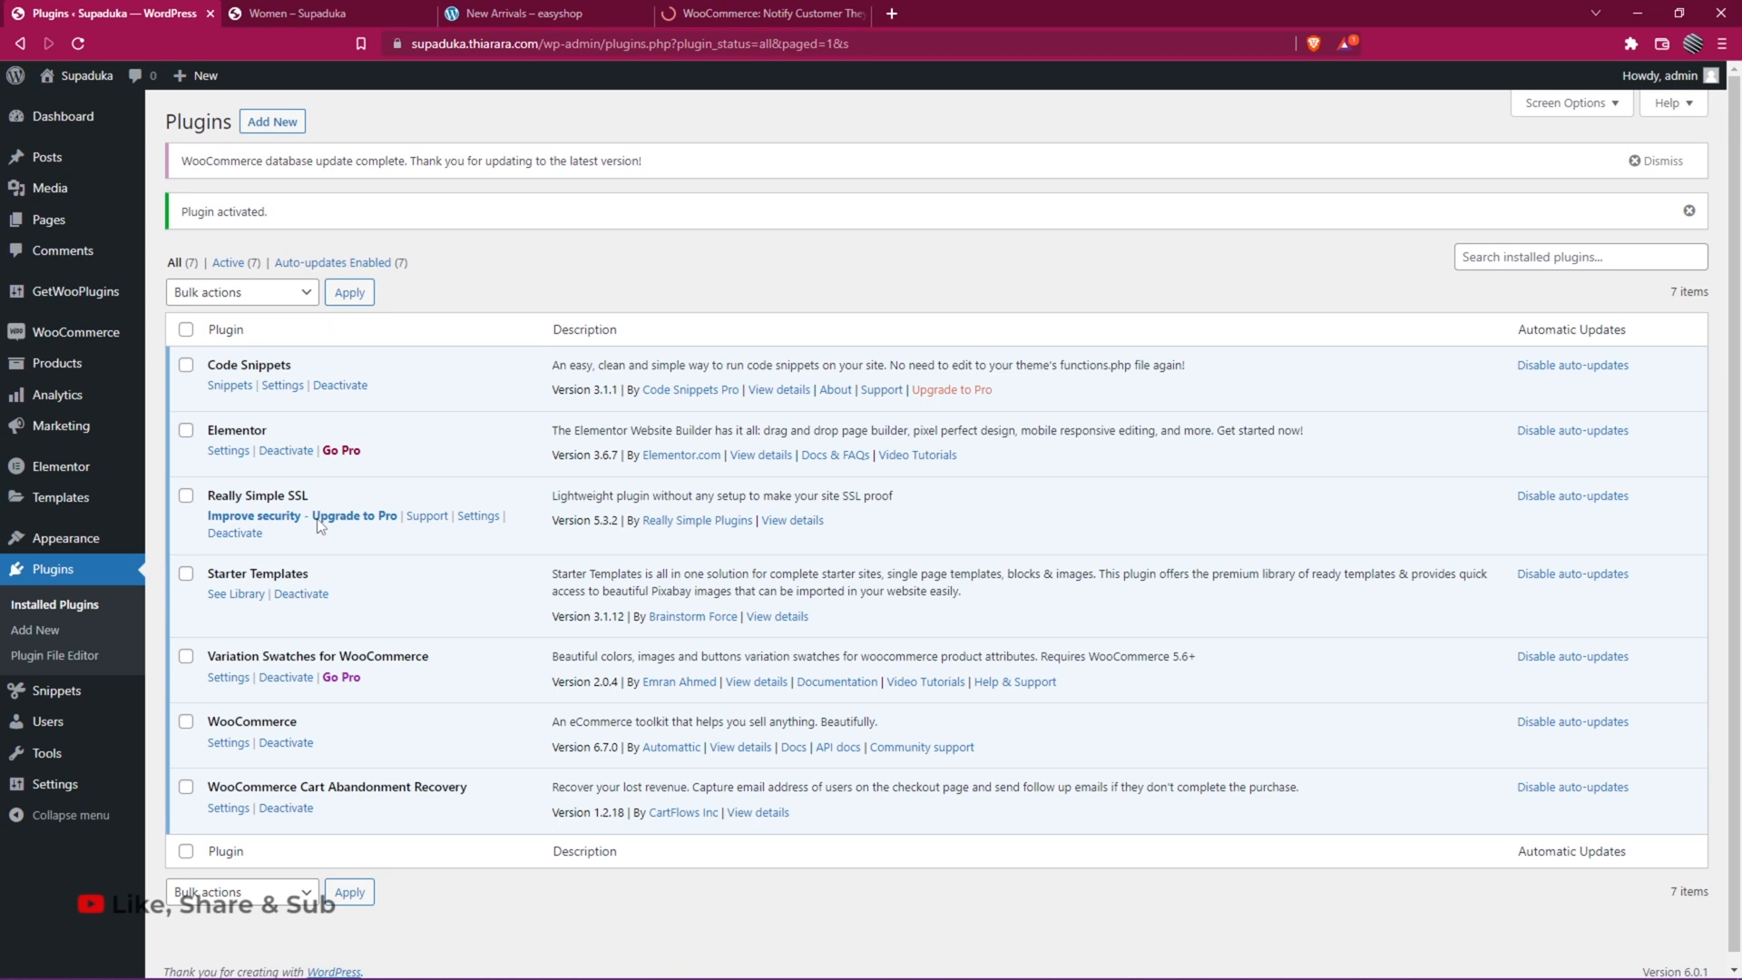
double_click(249, 365)
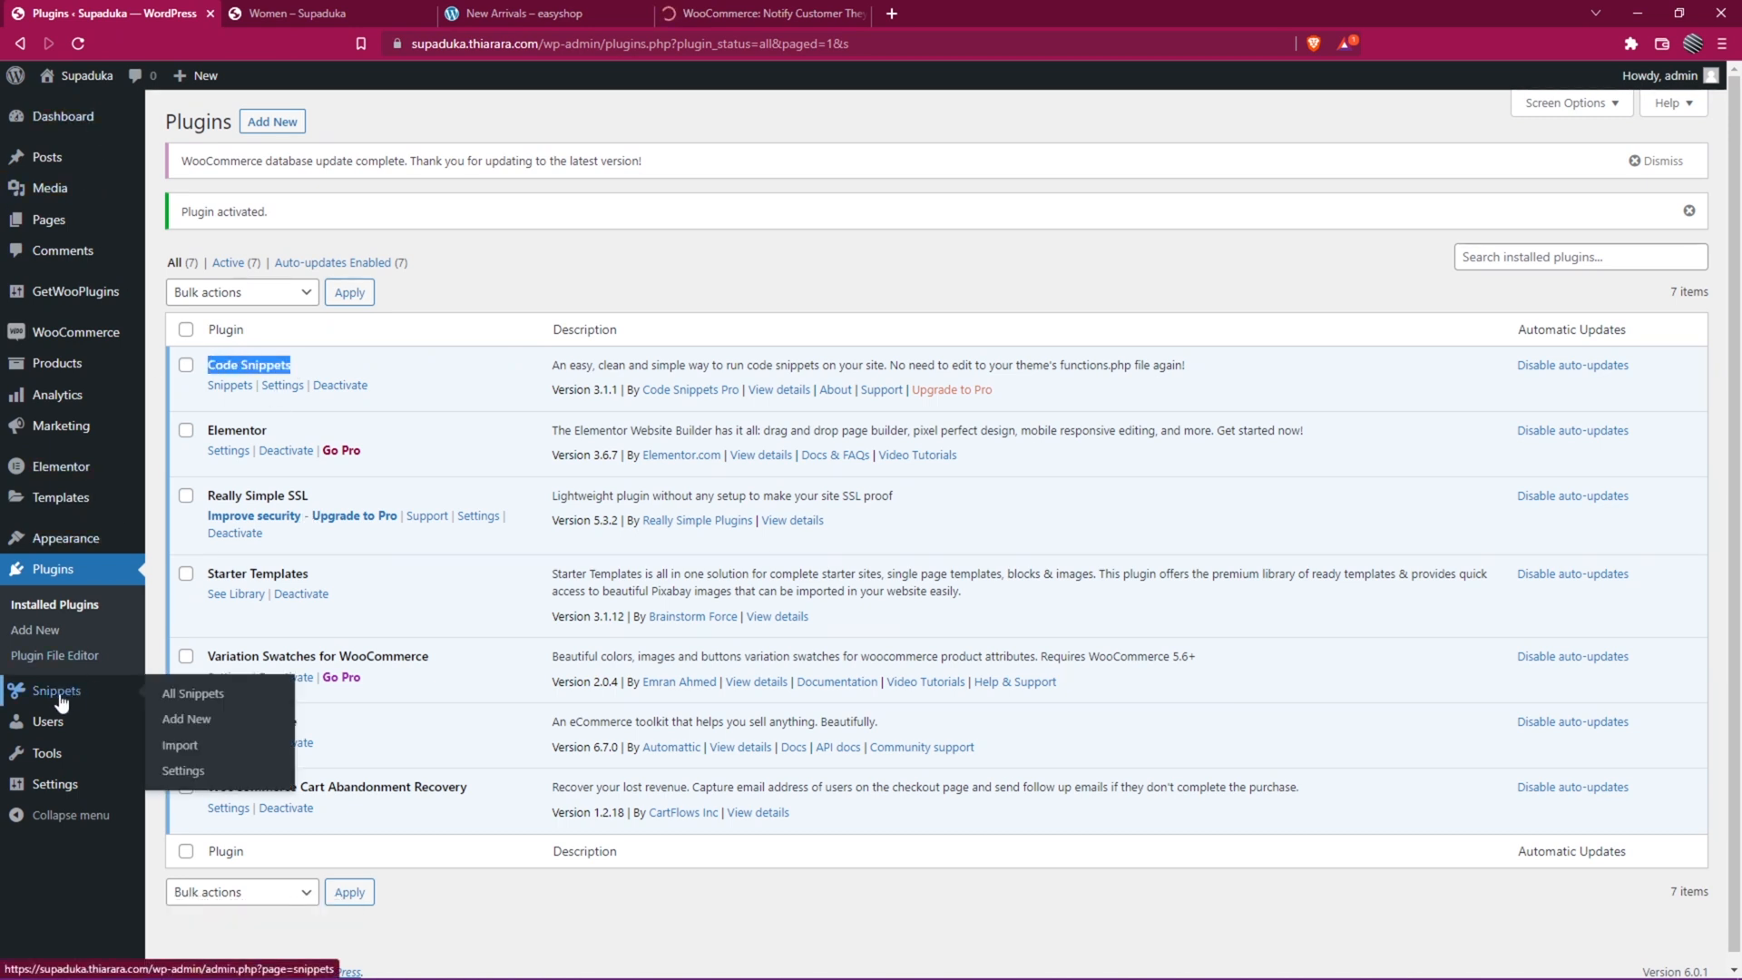
- Create a new snippet titled 'logged in user purchased the product' with the buy-again notice PHP code
left_click(185, 718)
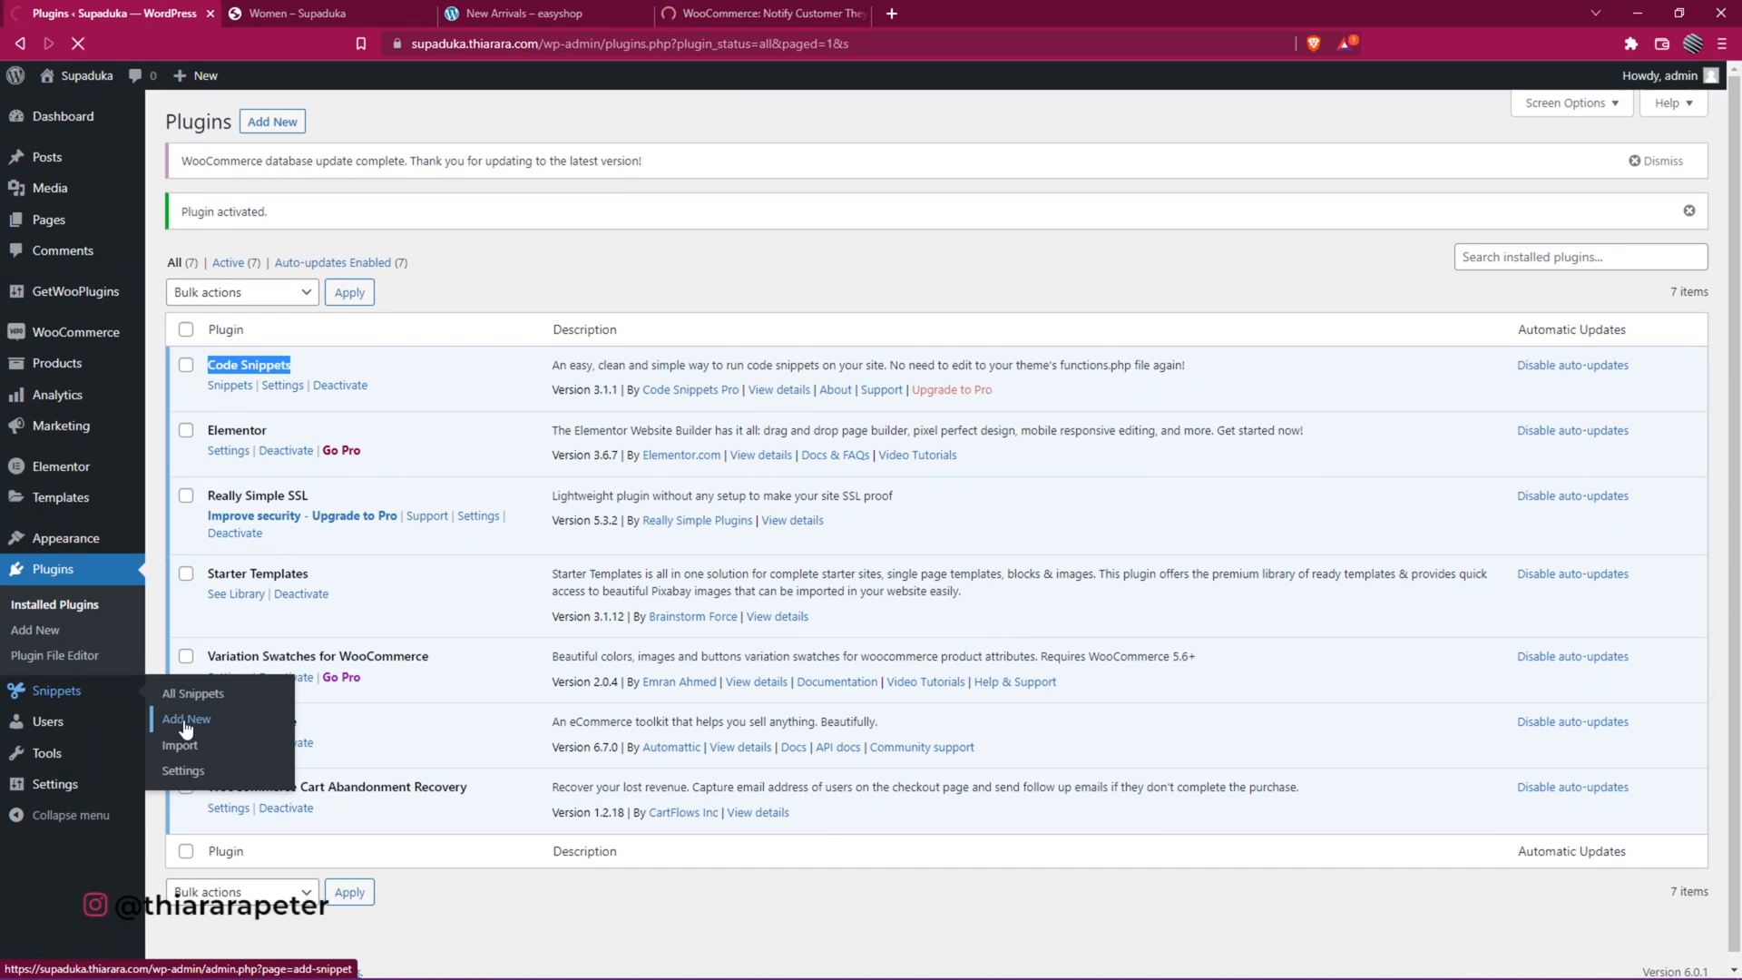
left_click(185, 719)
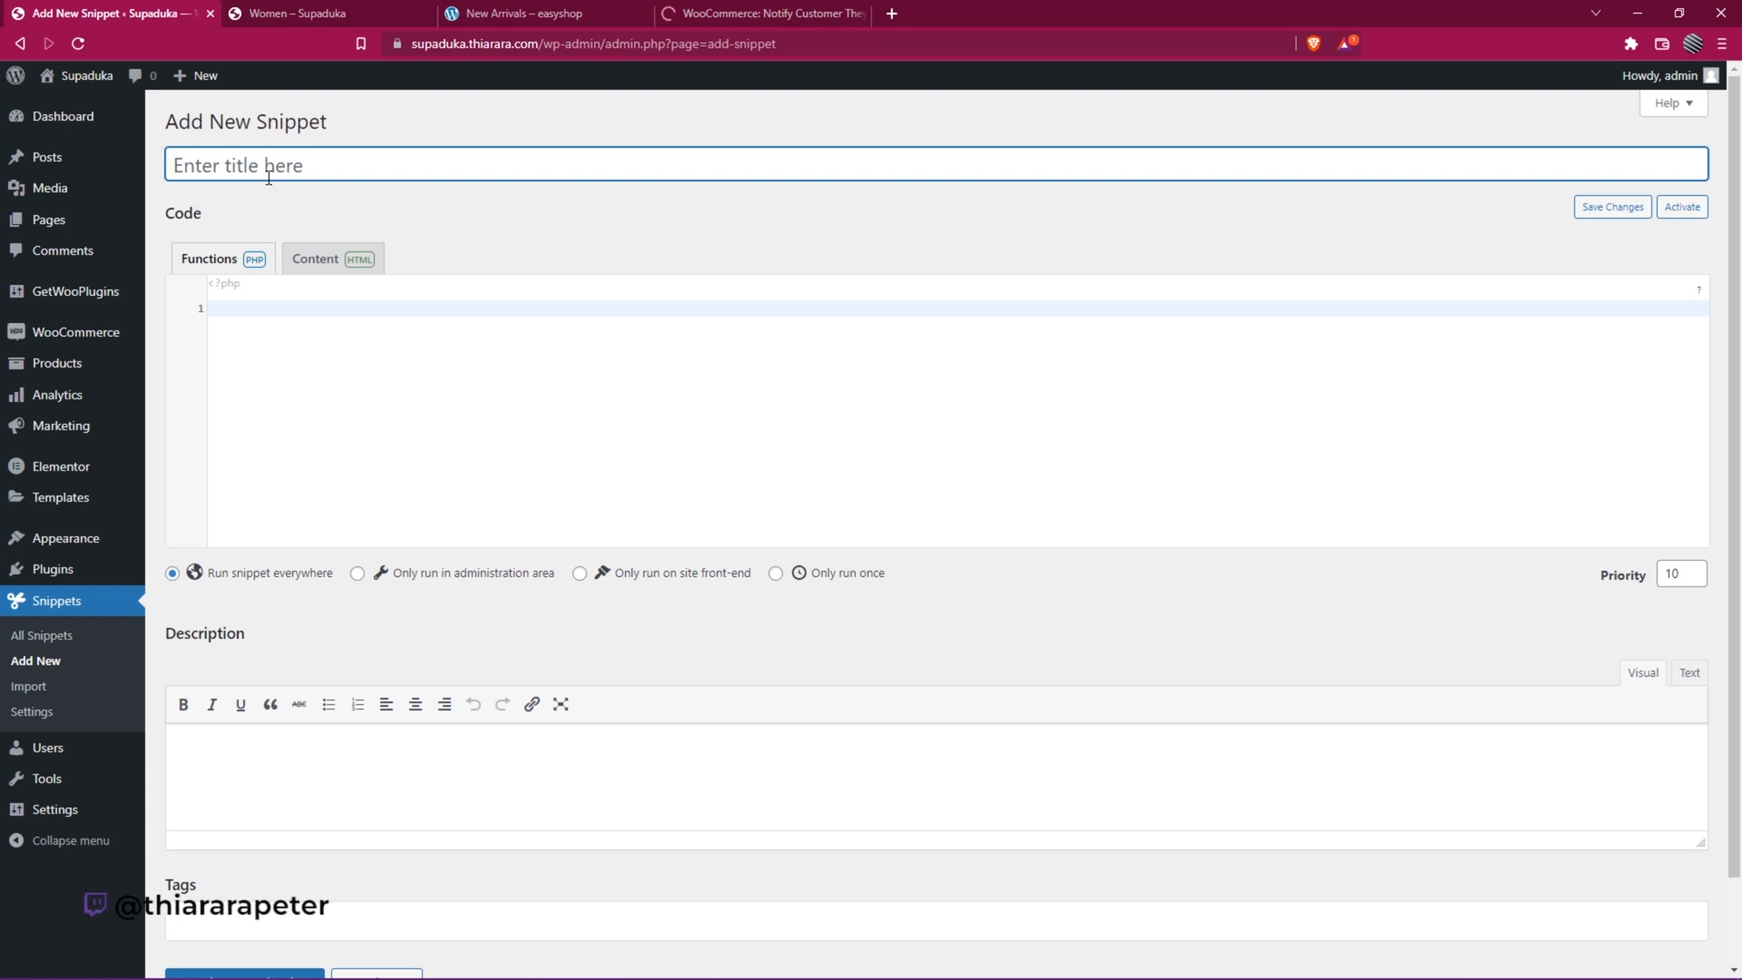
type("user purchased the product")
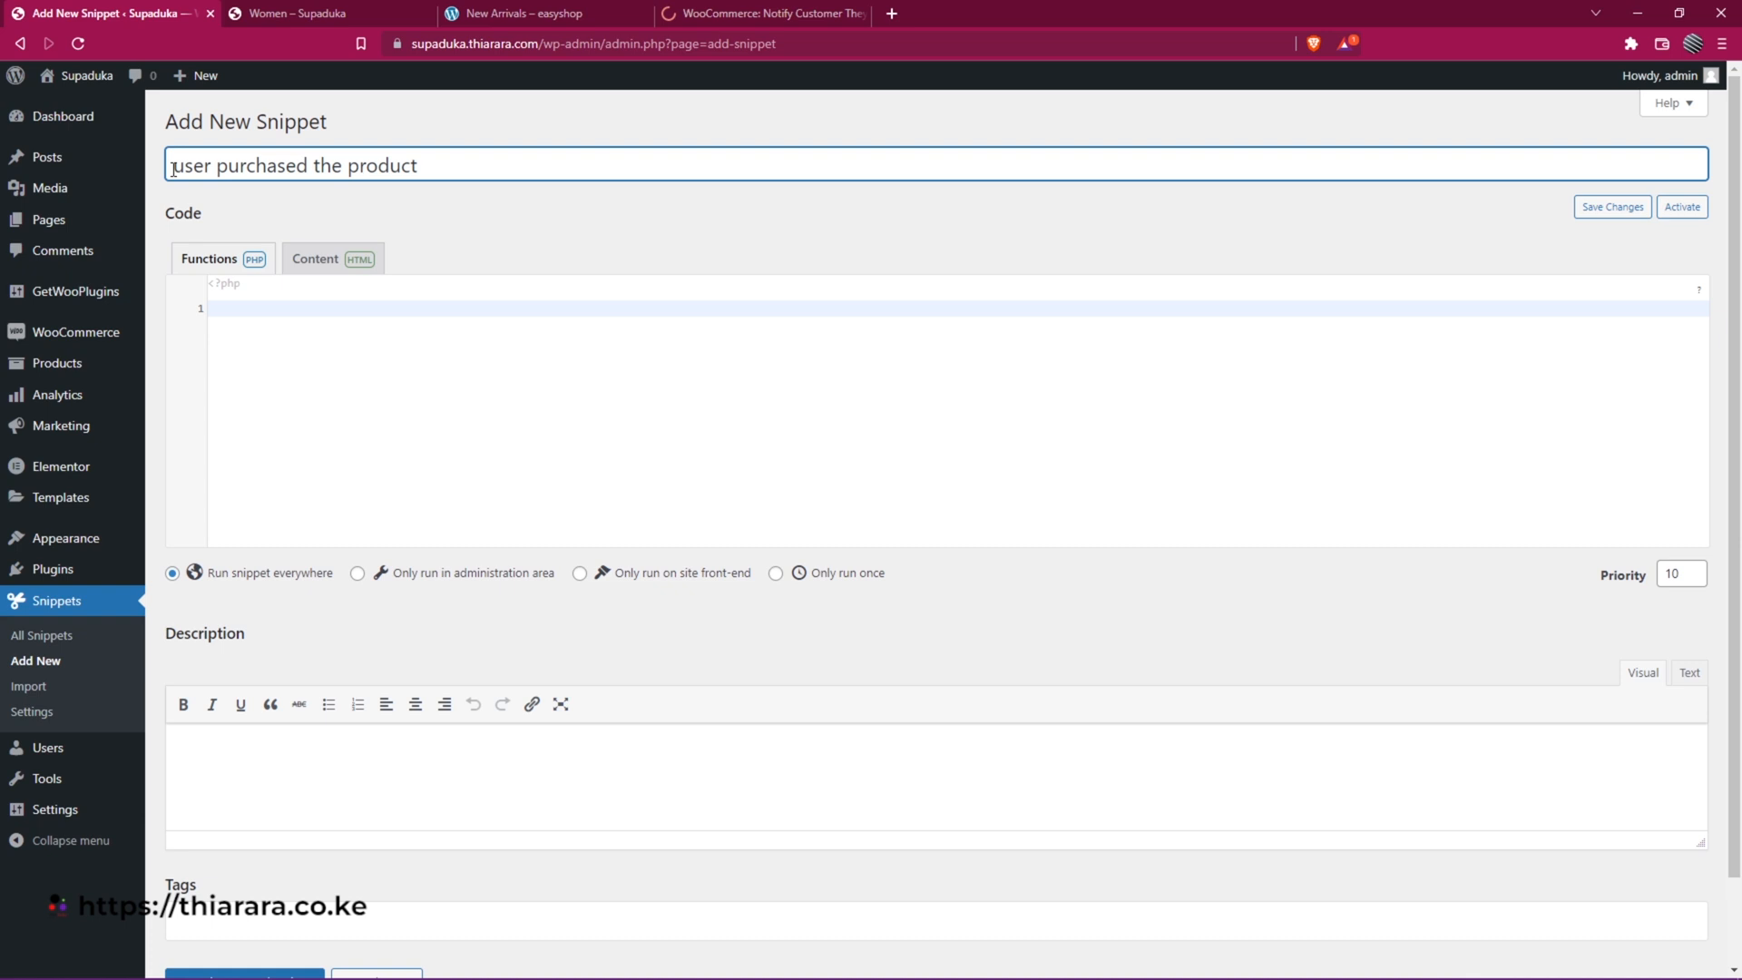
type("Jo")
type("logged in ")
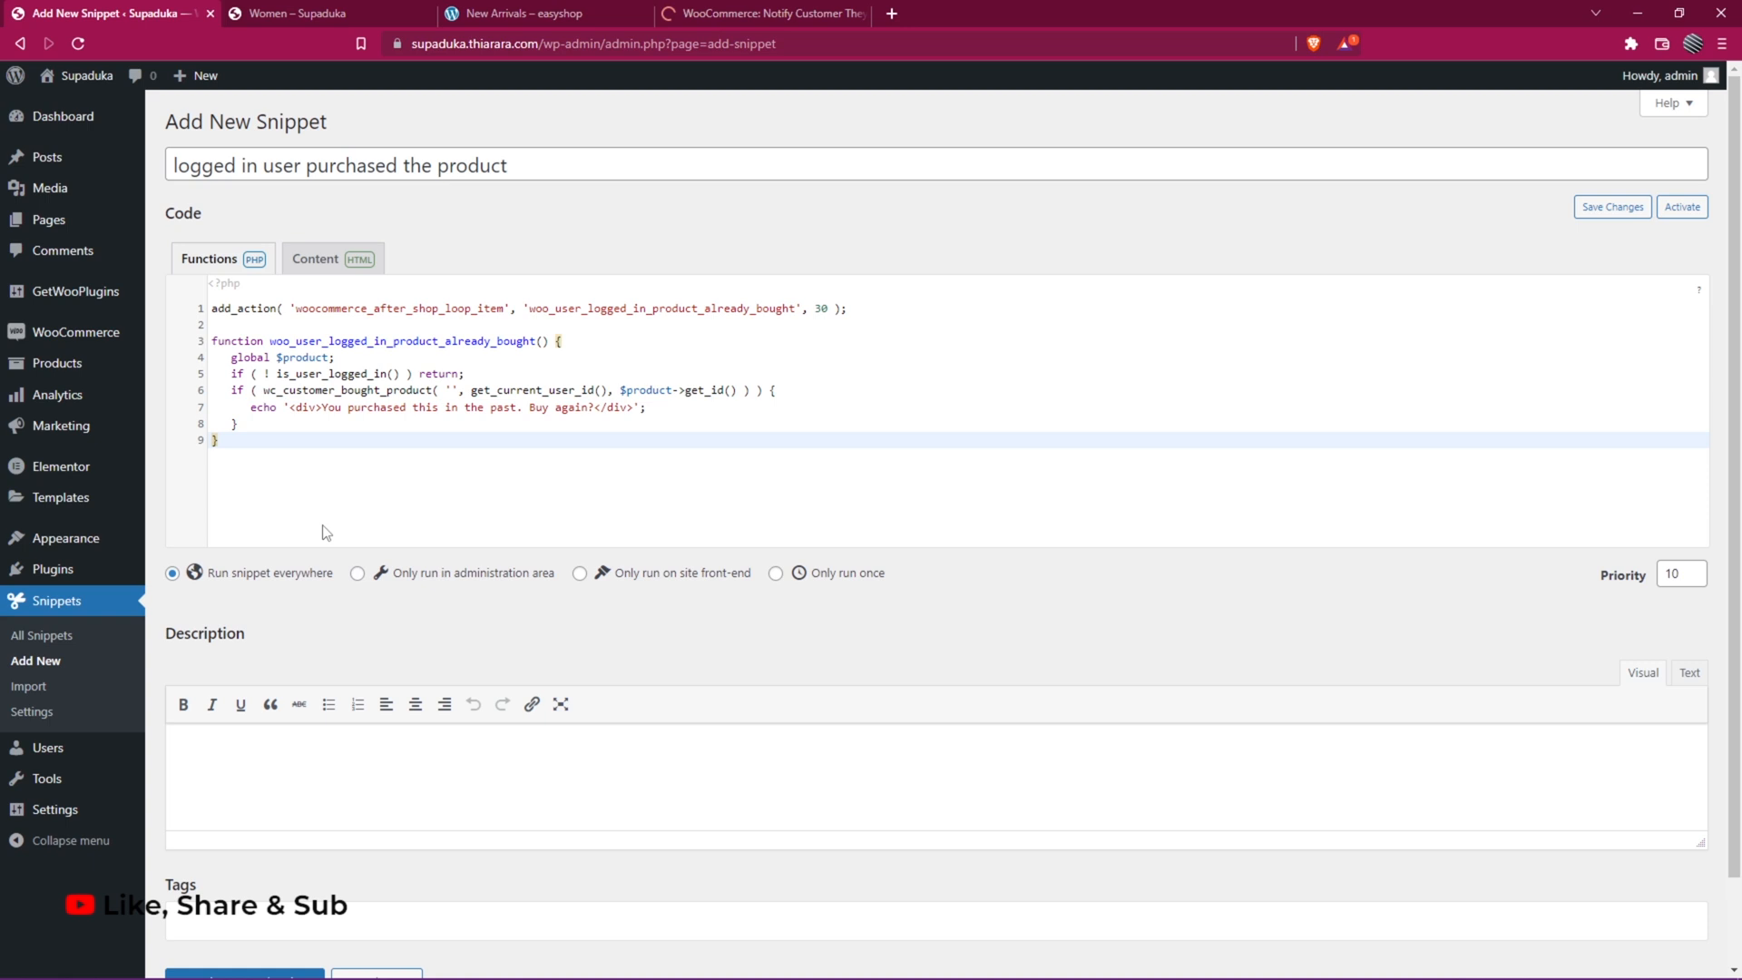
mouse_move(290, 588)
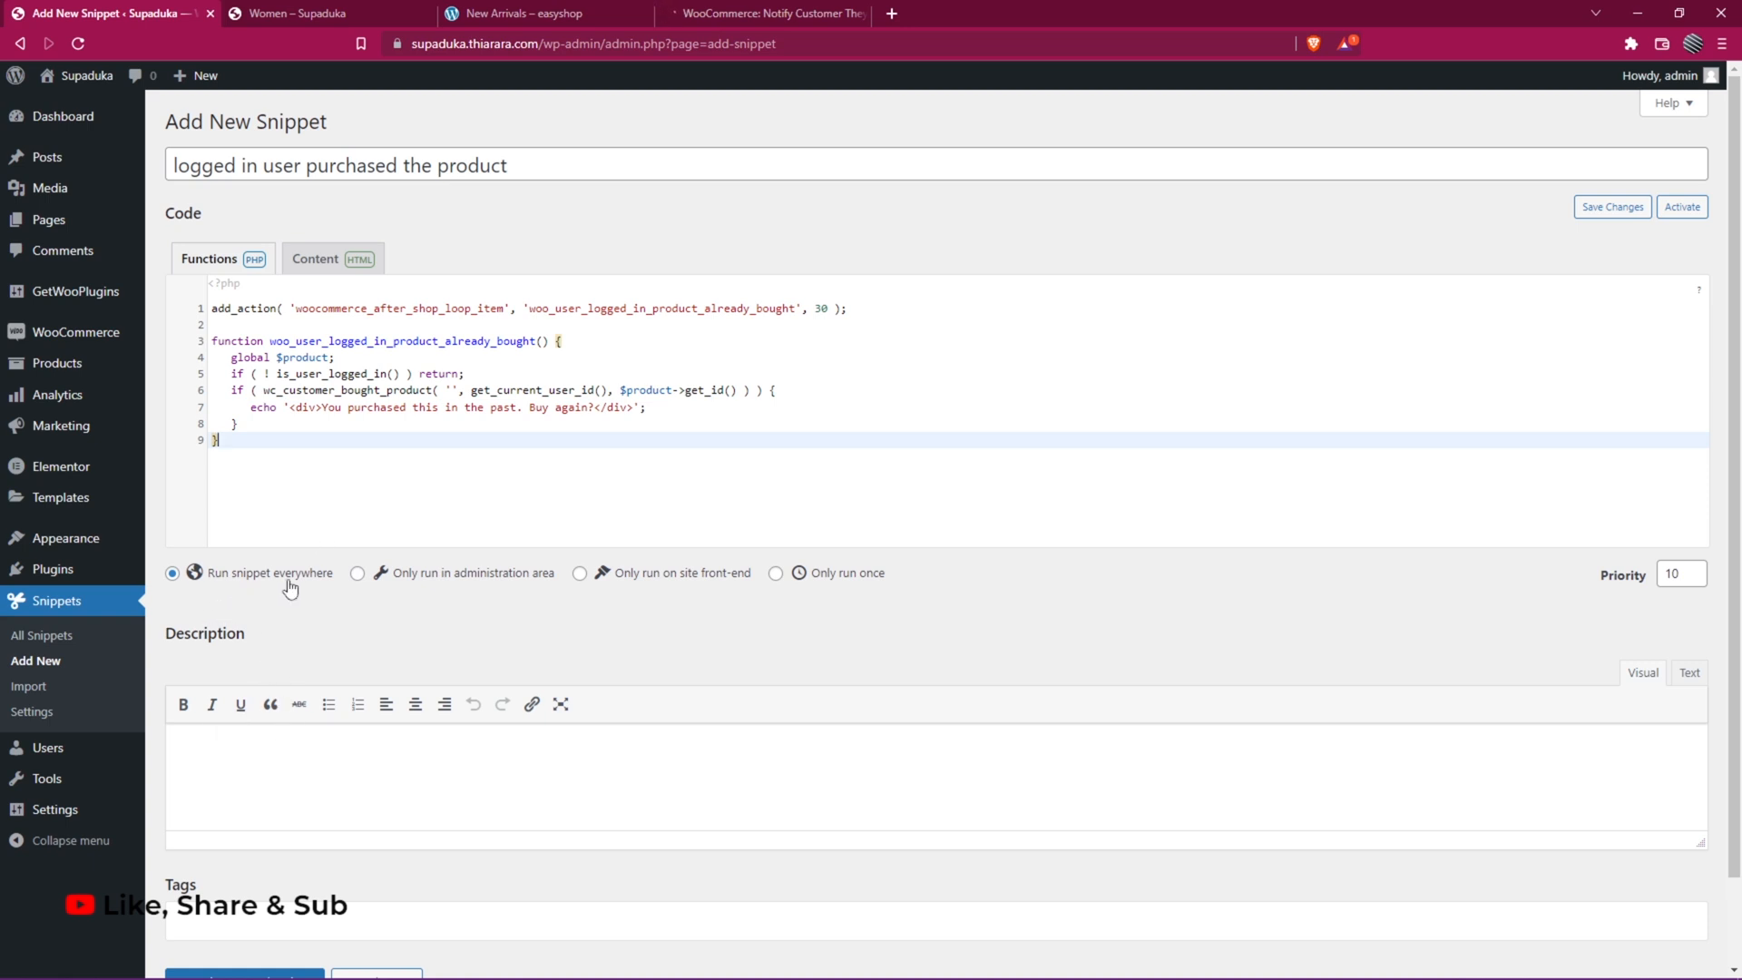
- Save and activate the snippet, then return to the storefront Women page
left_click(245, 883)
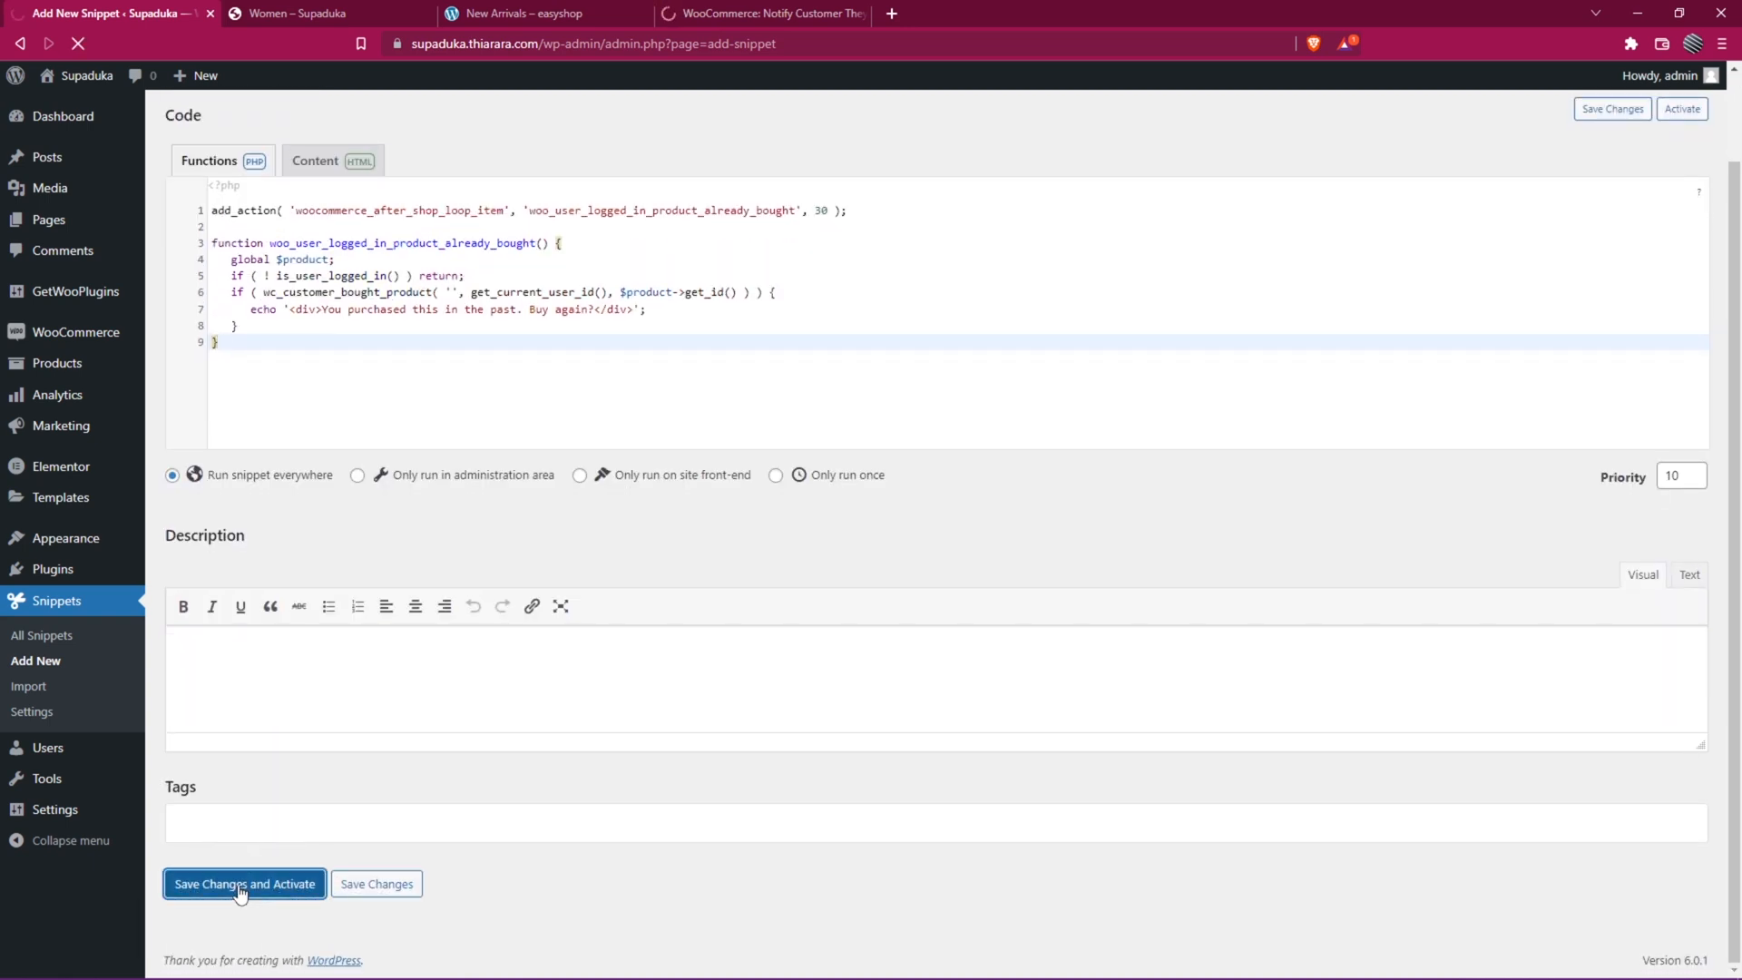
left_click(310, 13)
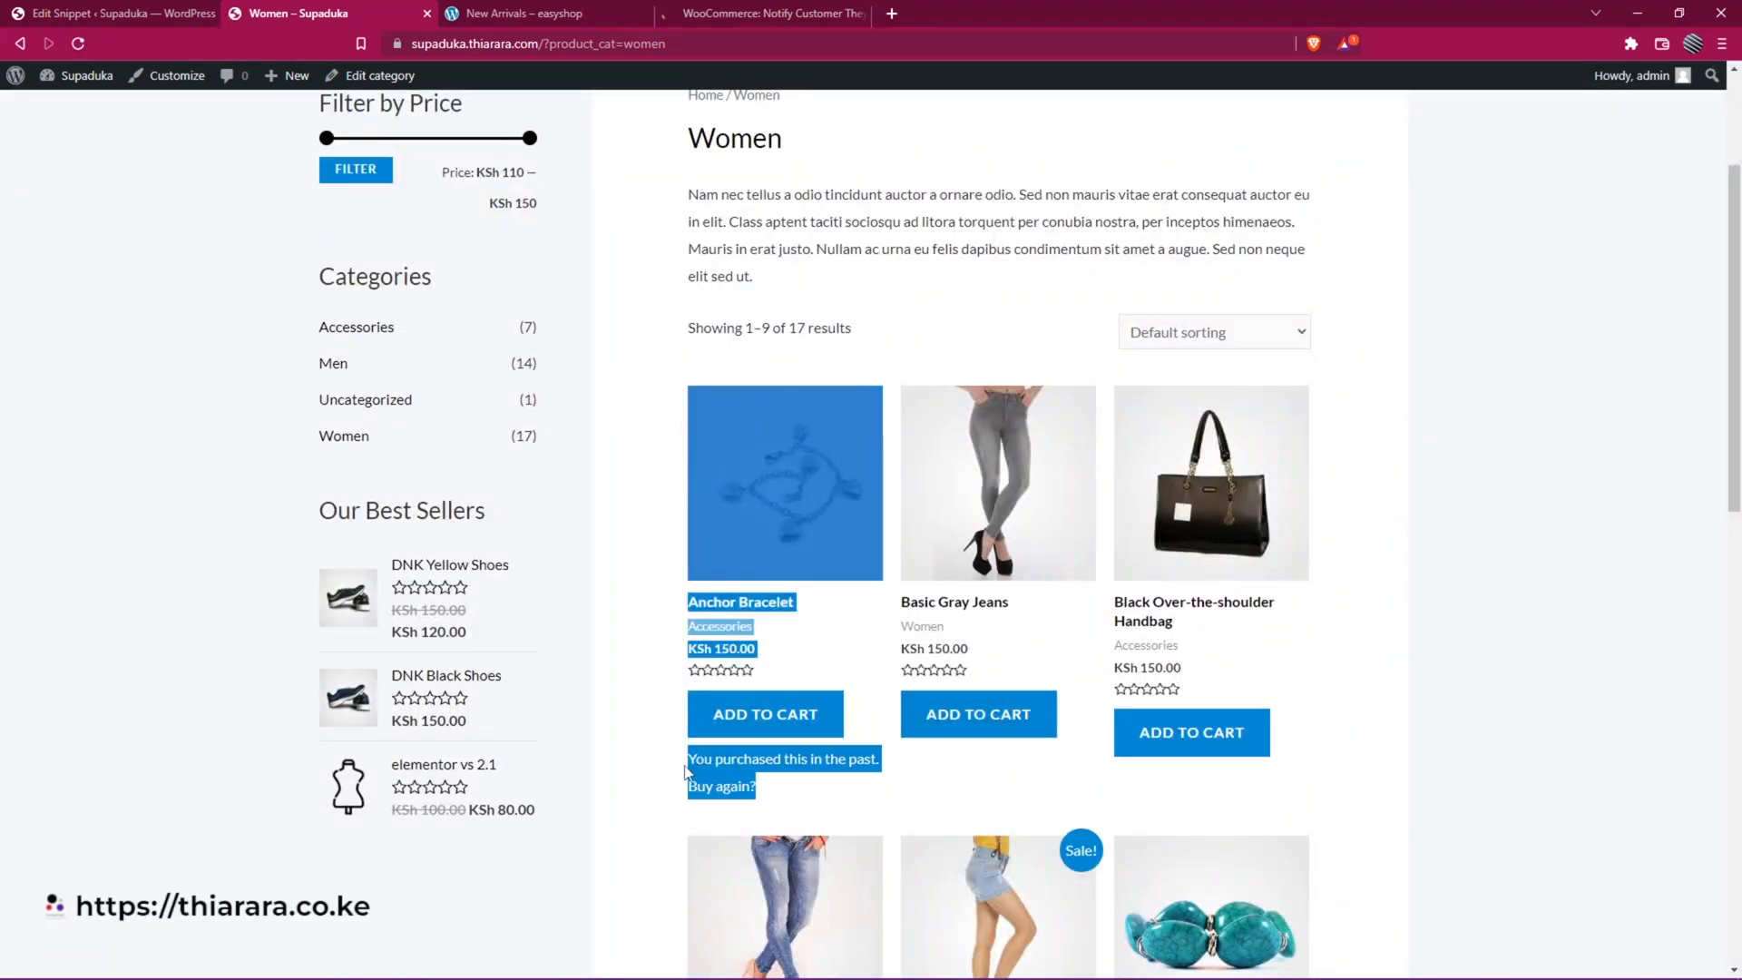
- Add Blue Denim Shorts to the cart and view the cart
scroll("down", 3)
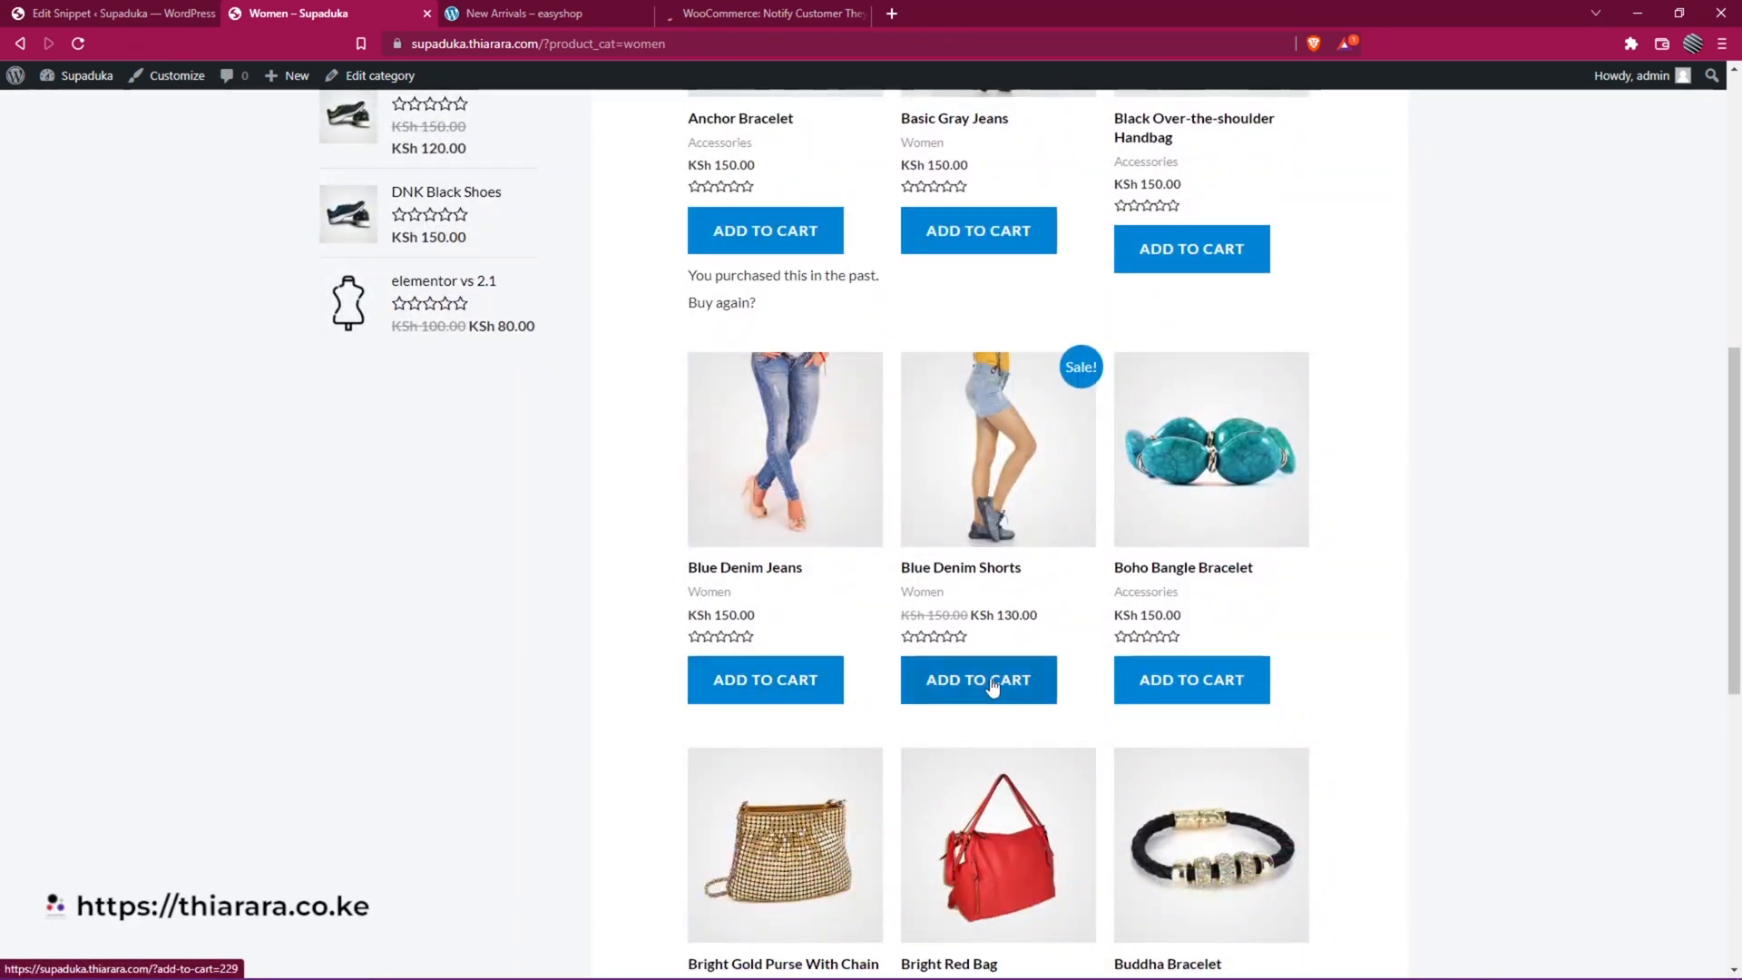
left_click(978, 679)
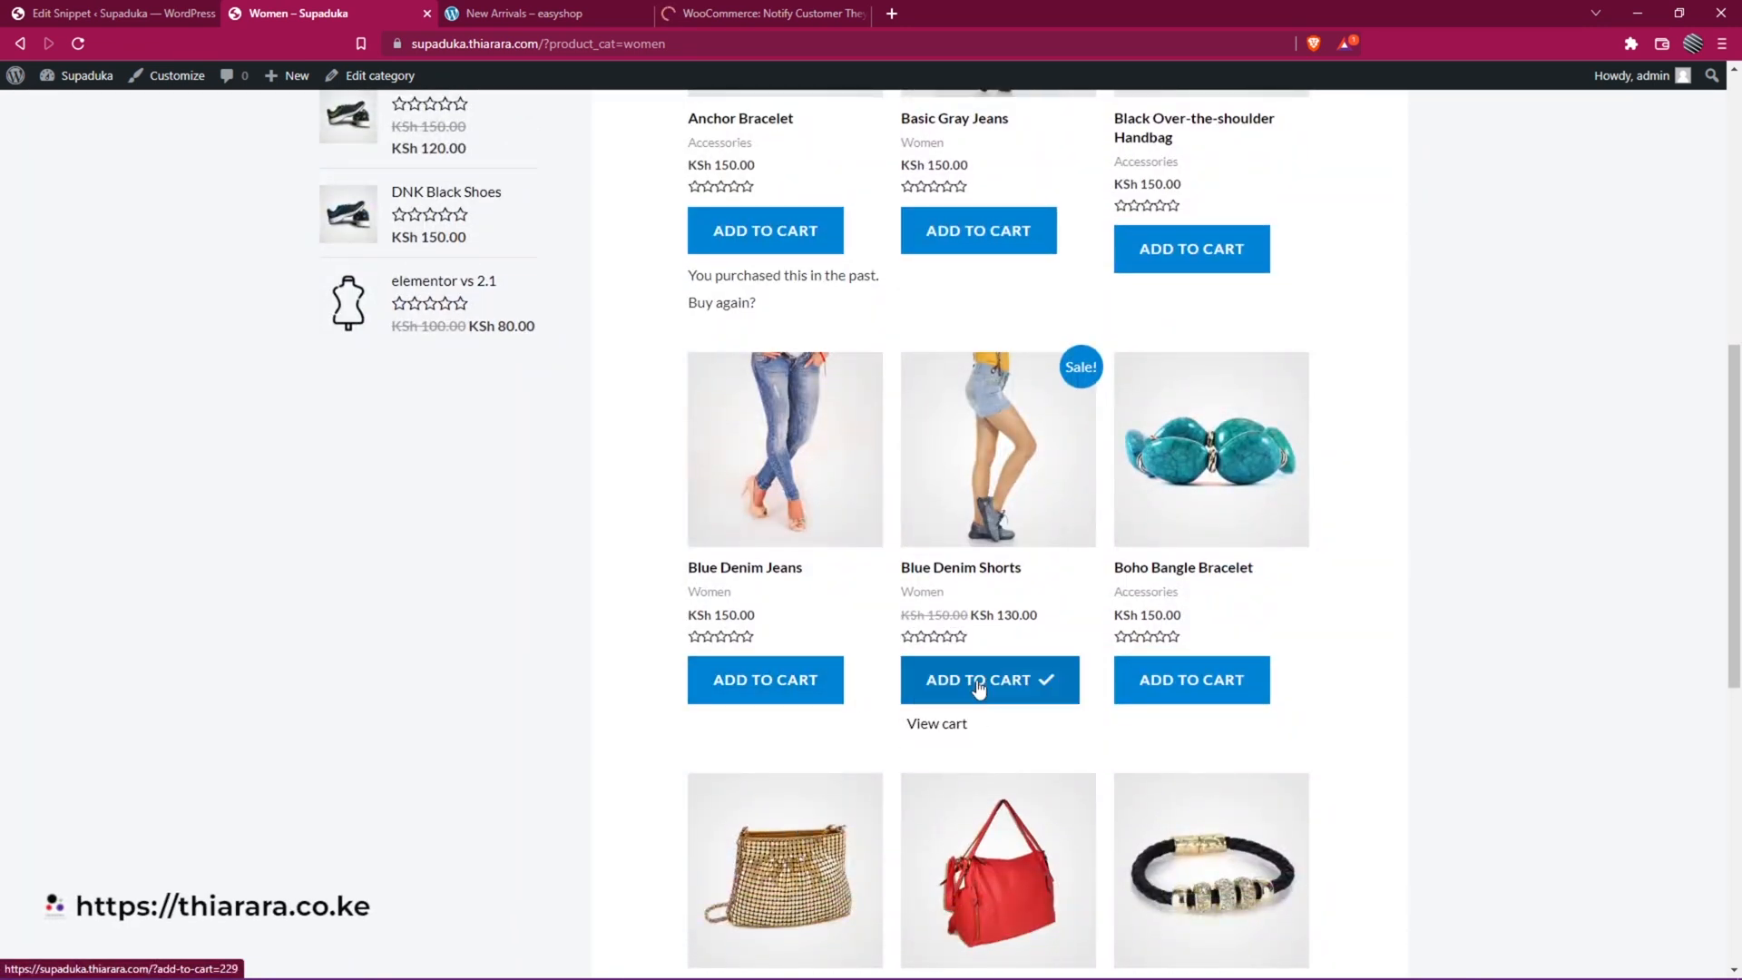
left_click(936, 724)
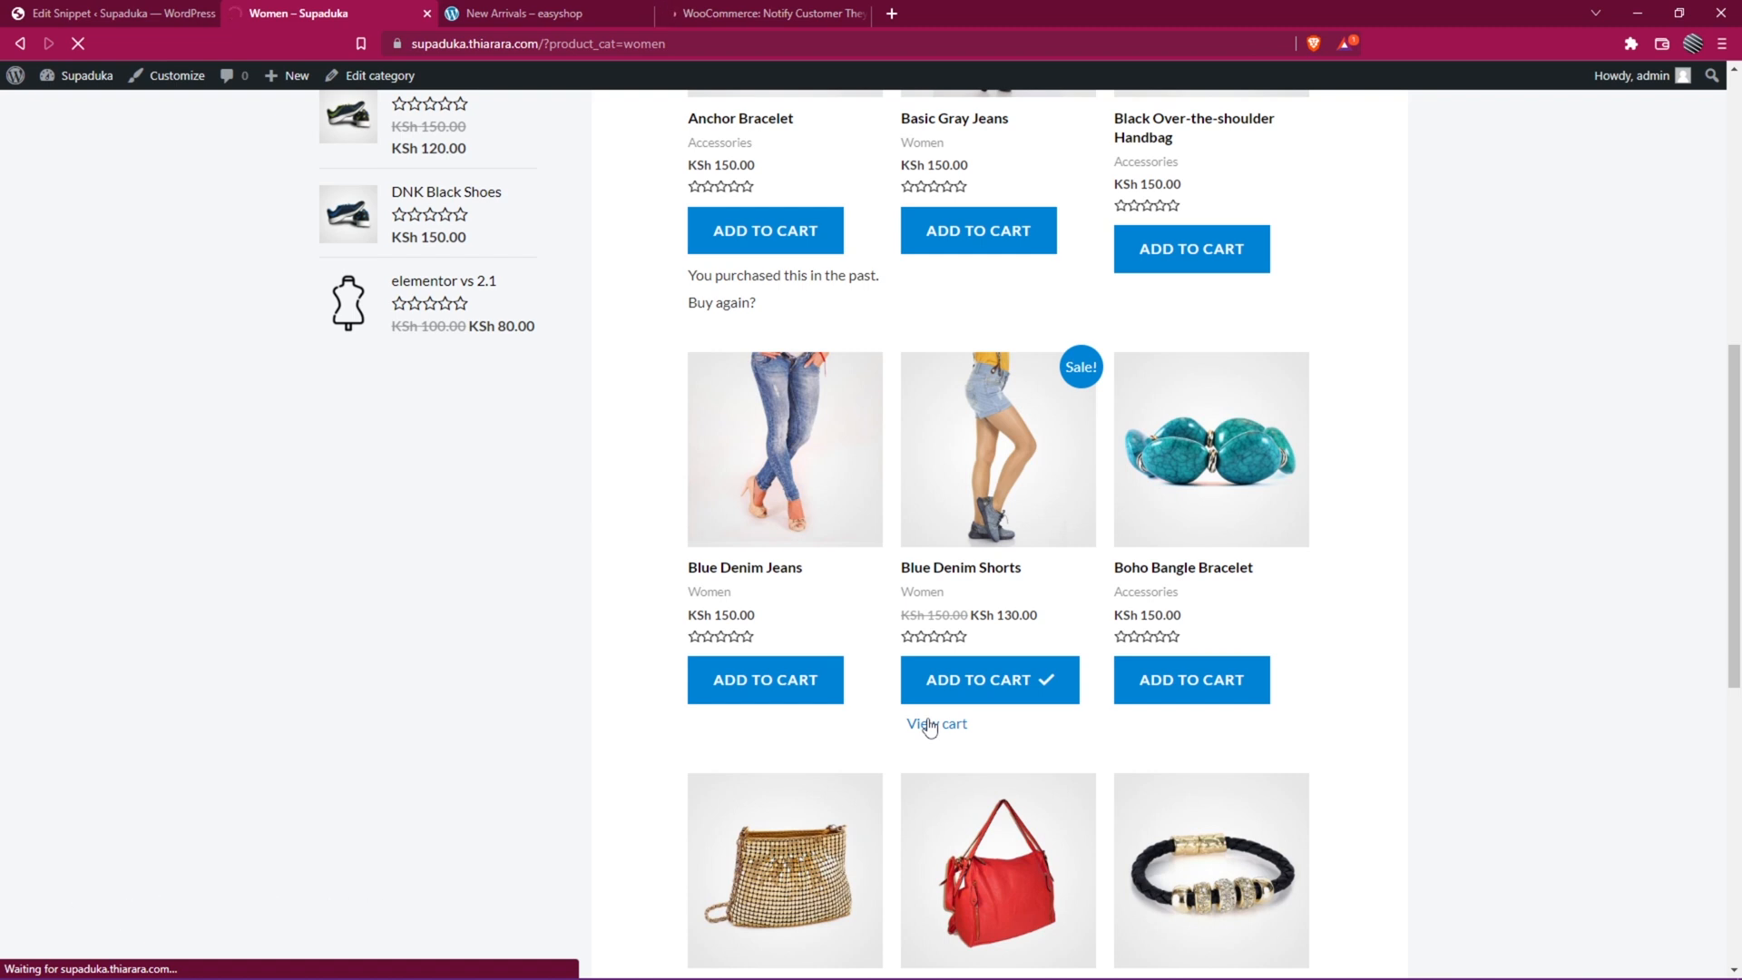
left_click(936, 724)
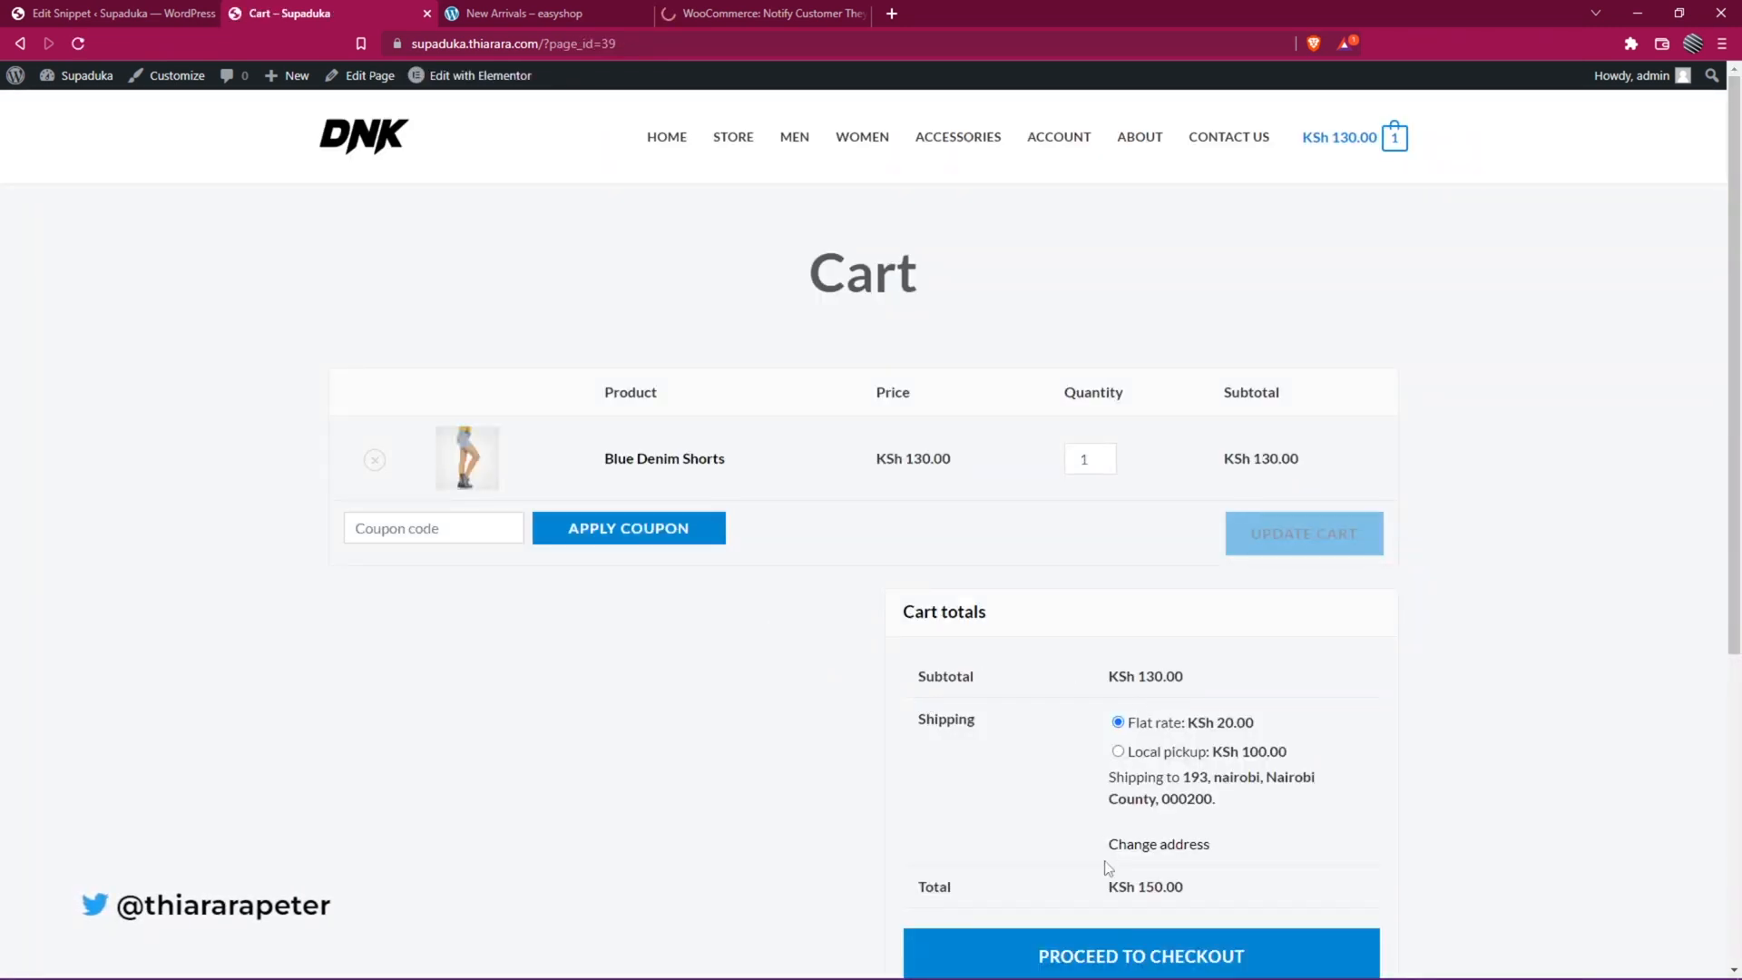
- Proceed to checkout and place the cash-on-delivery order
left_click(1140, 713)
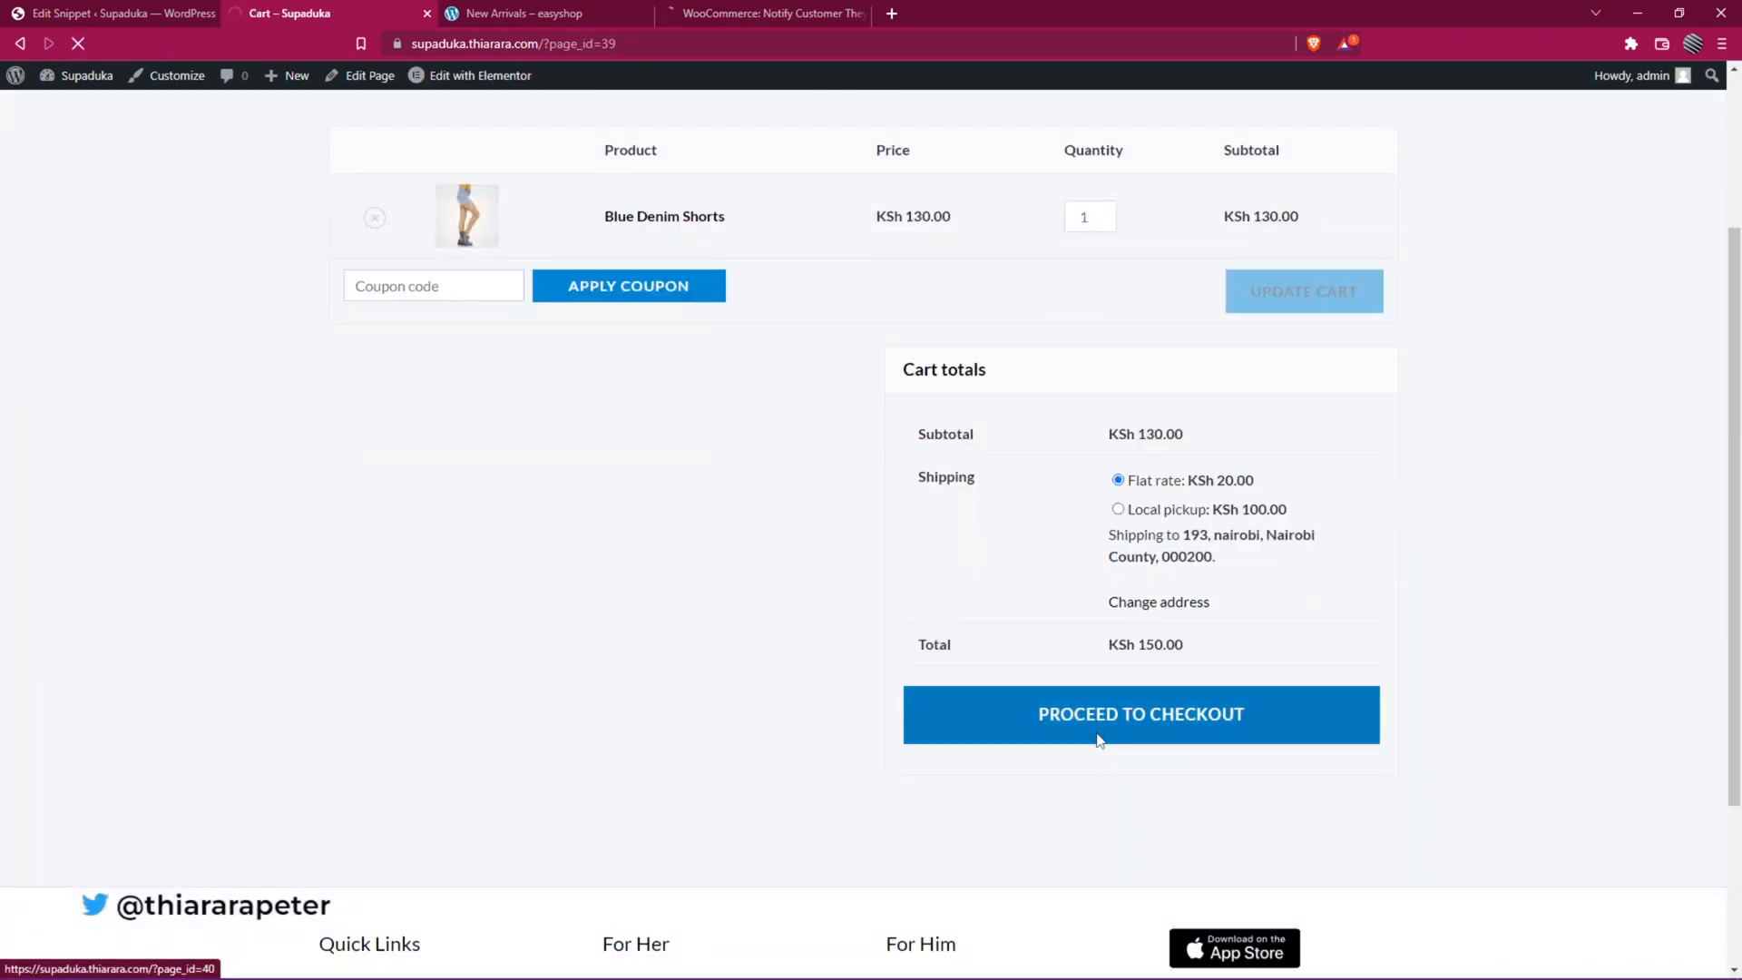
left_click(1139, 713)
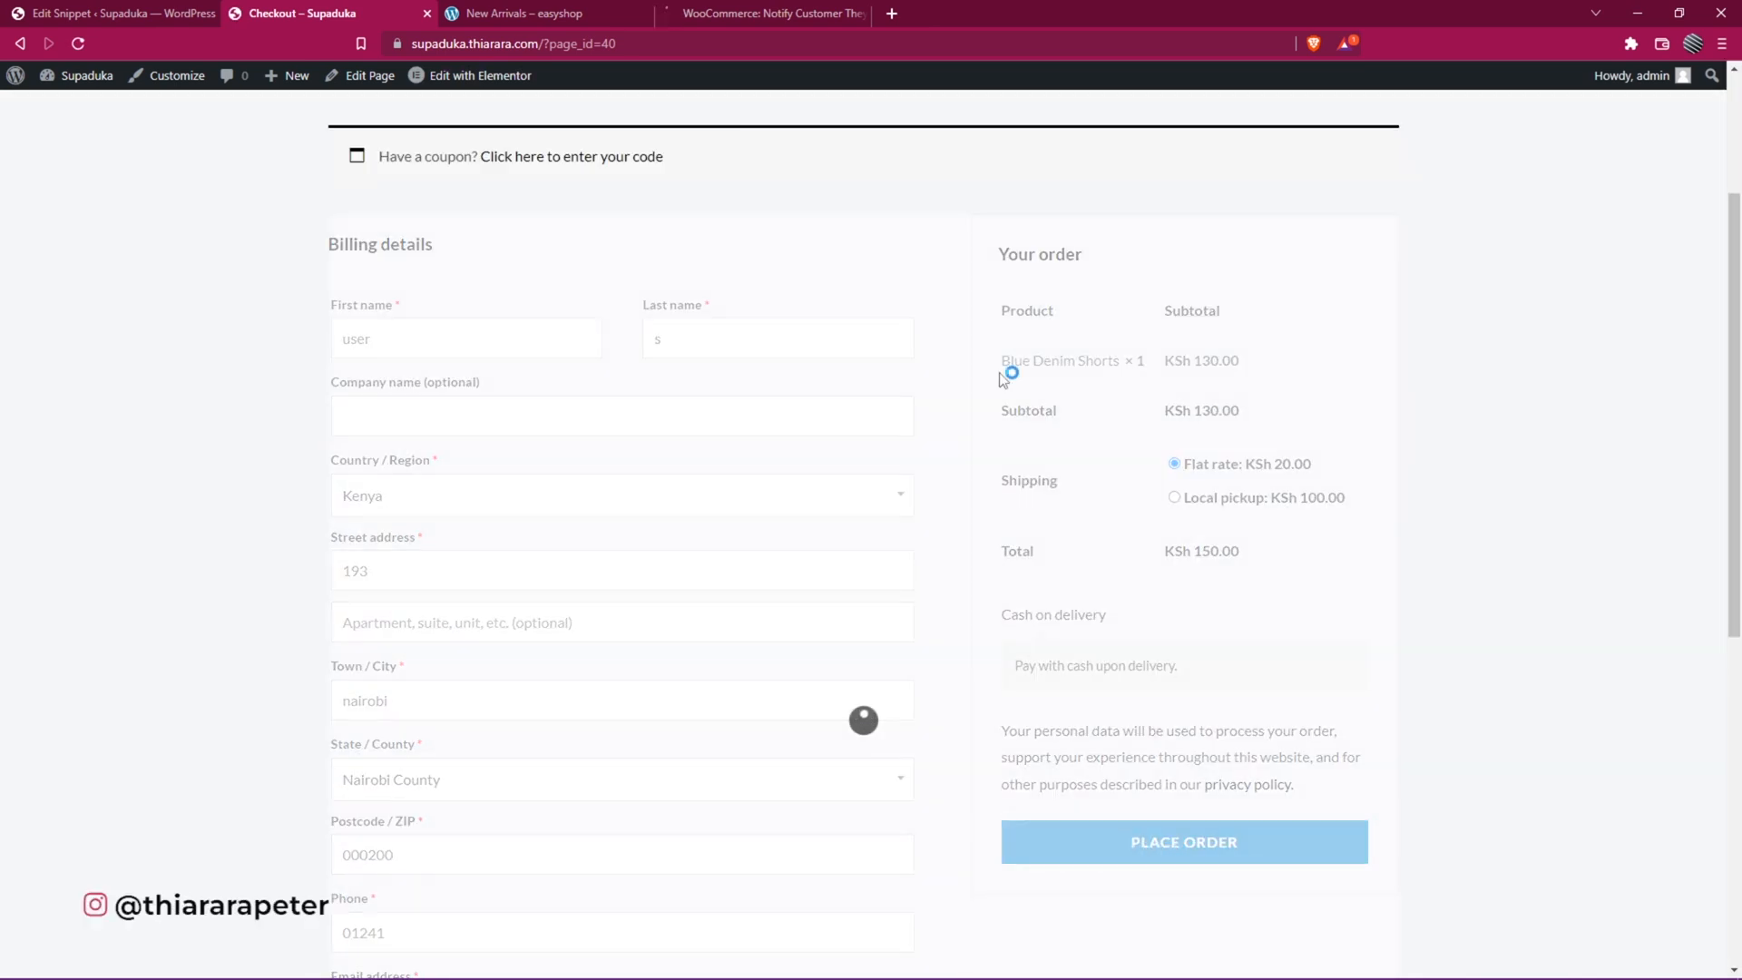
left_click(1181, 840)
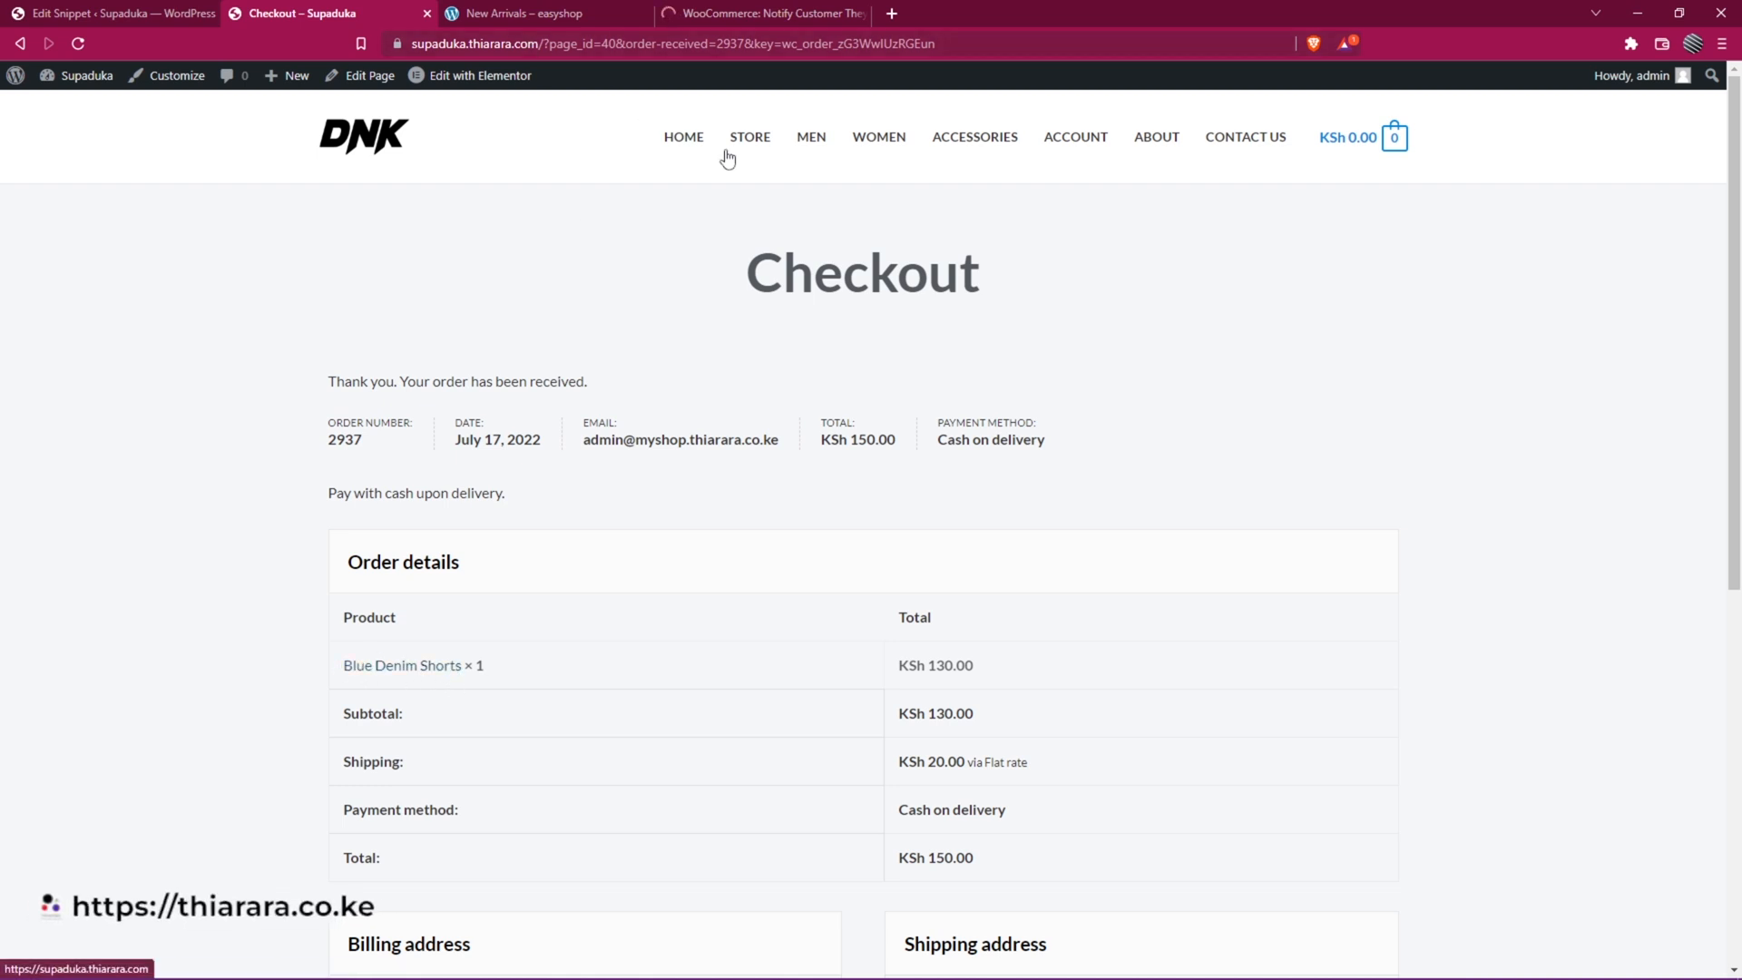
- Return to the Women category where Blue Denim Shorts now also shows the buy-again notice
left_click(879, 136)
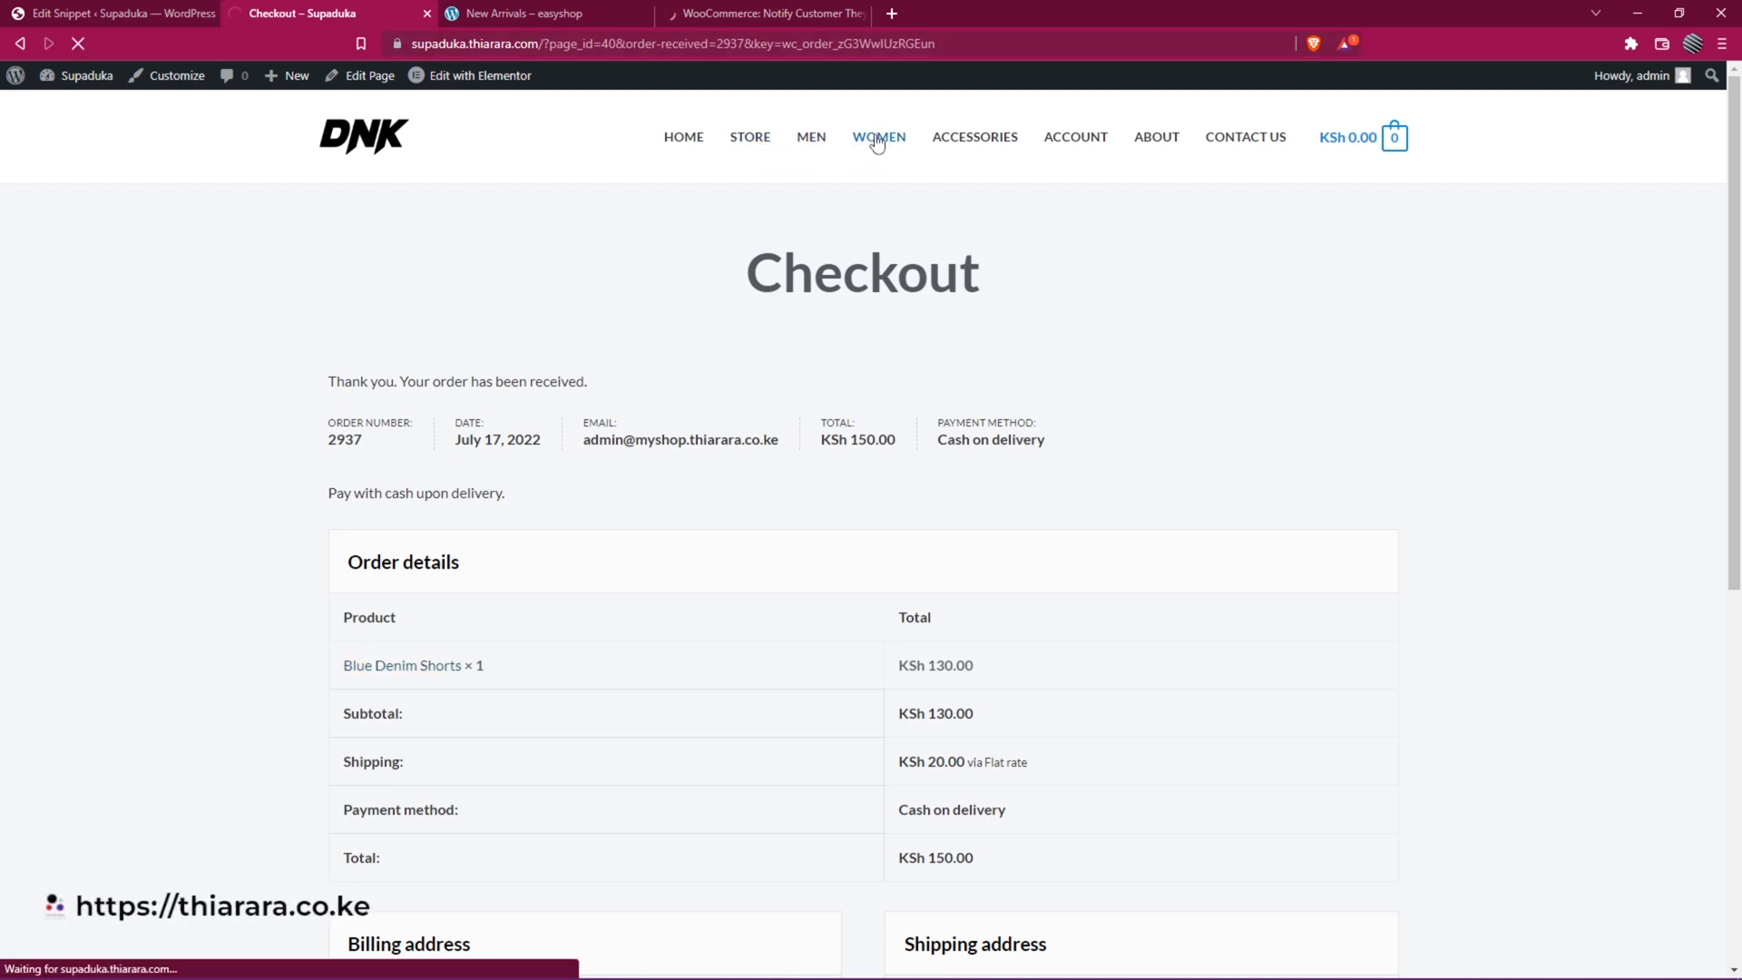
left_click(878, 136)
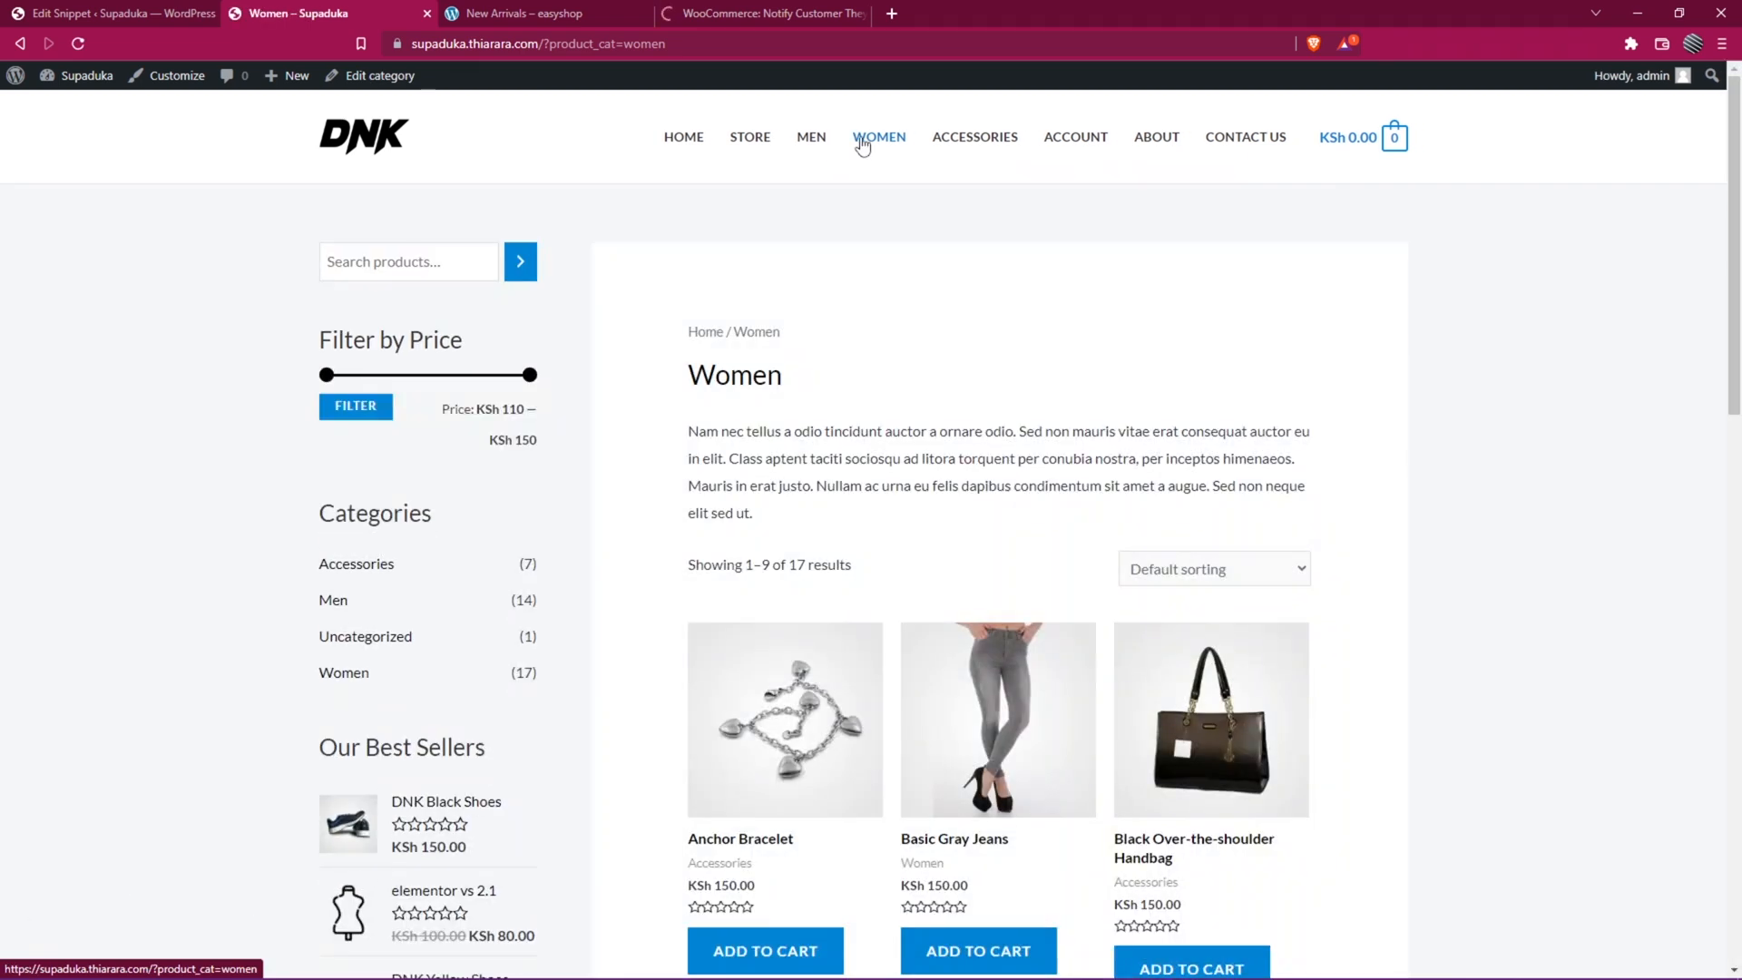
scroll("down", 3)
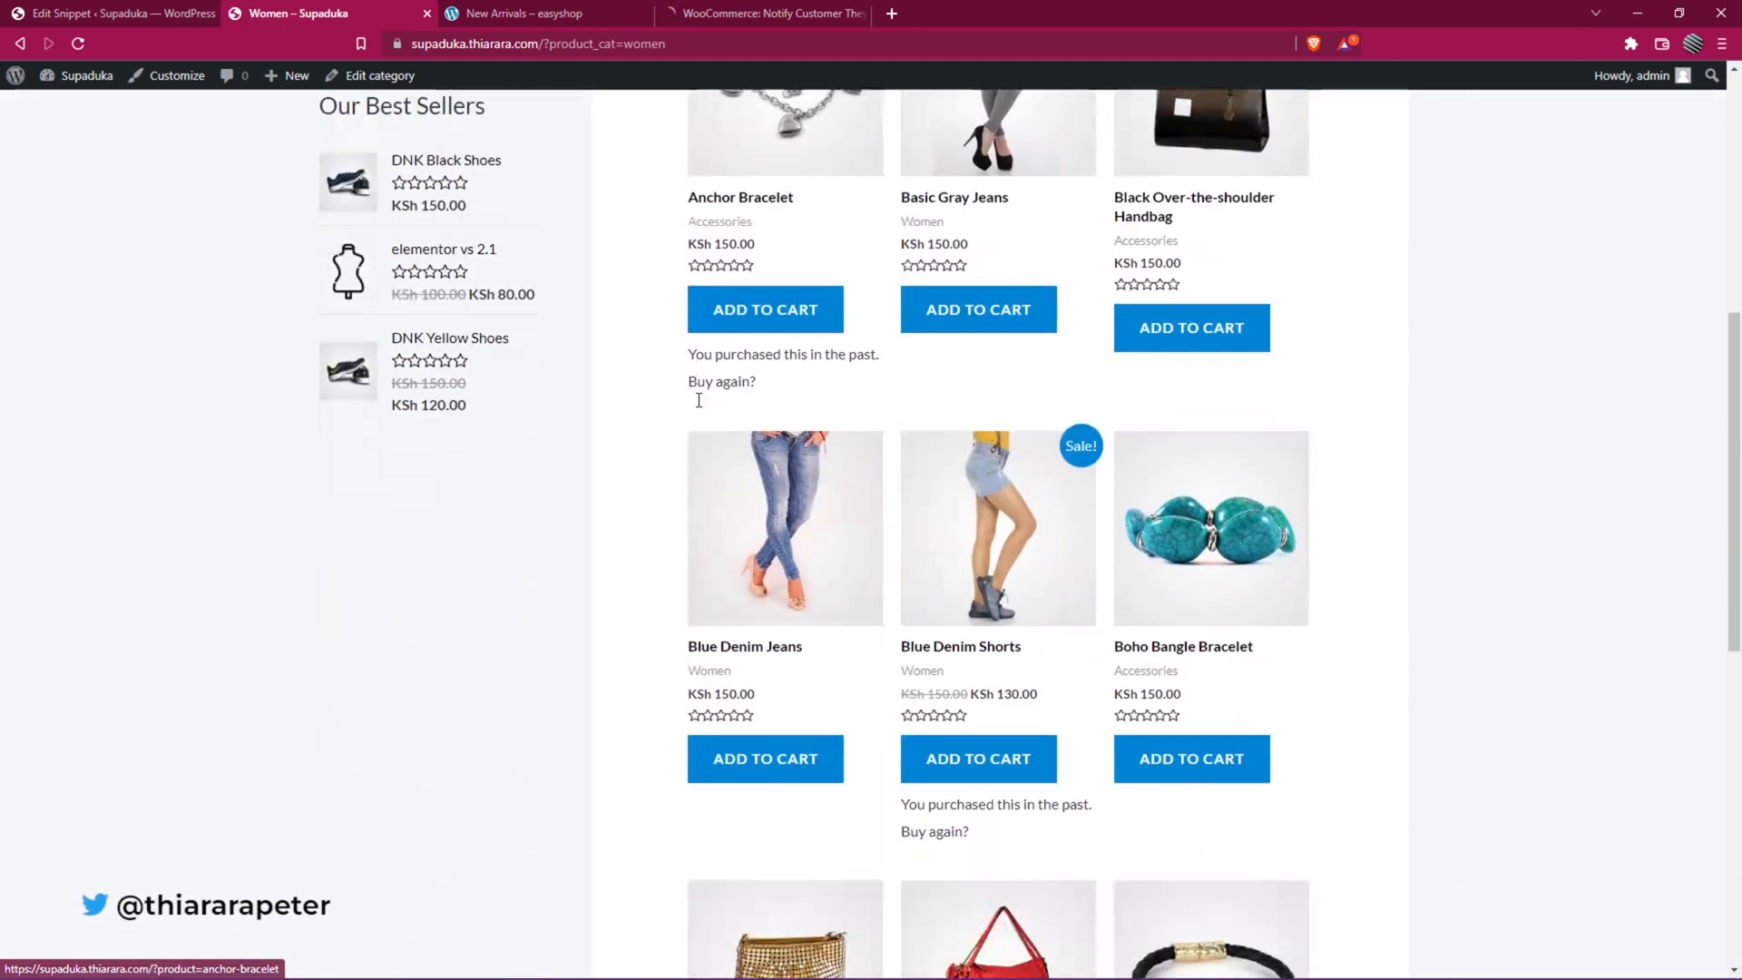
scroll("down", 3)
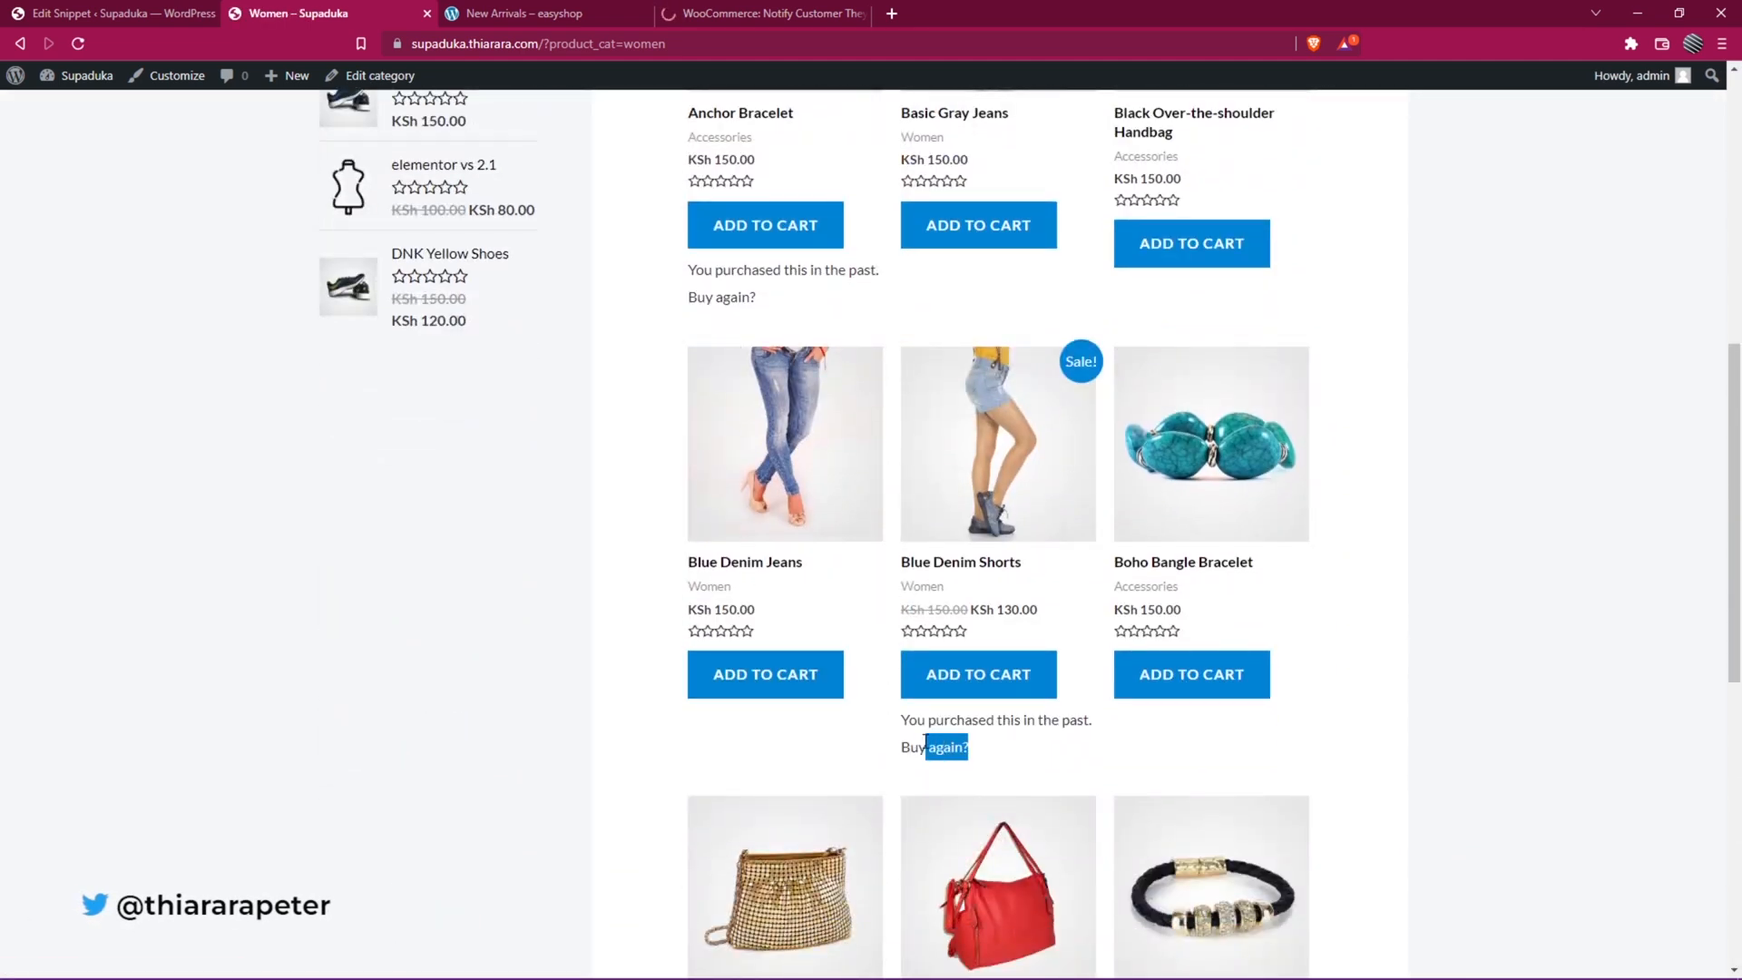